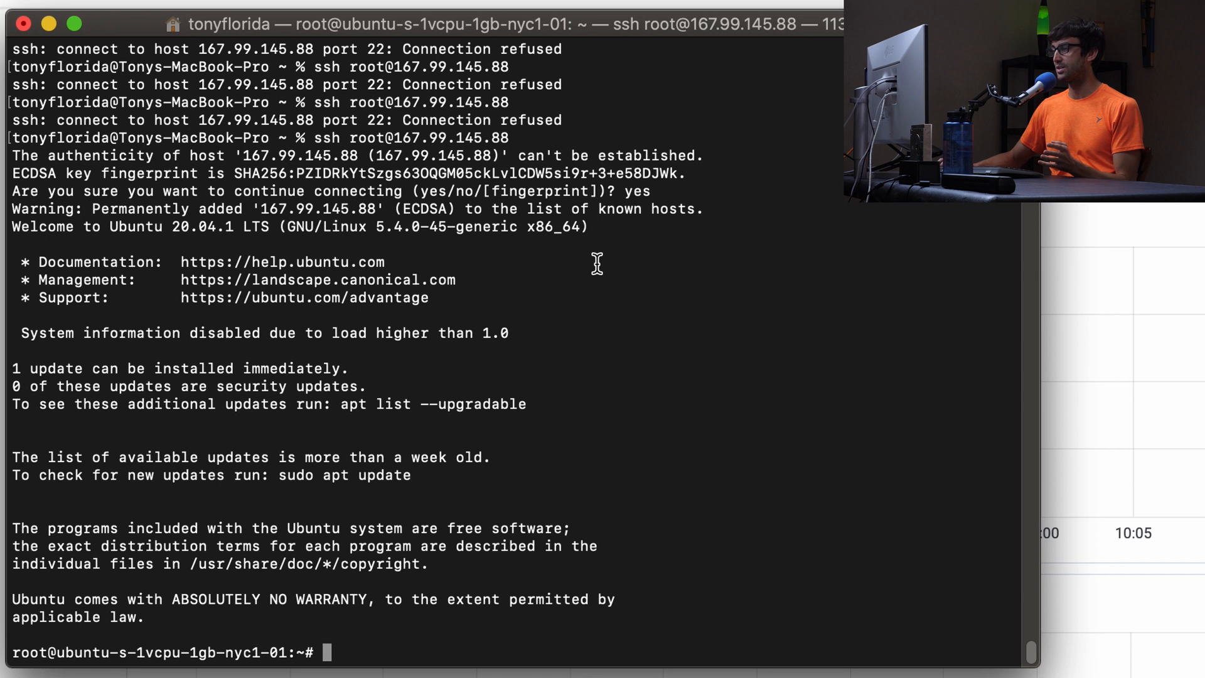
mouse_move(638, 173)
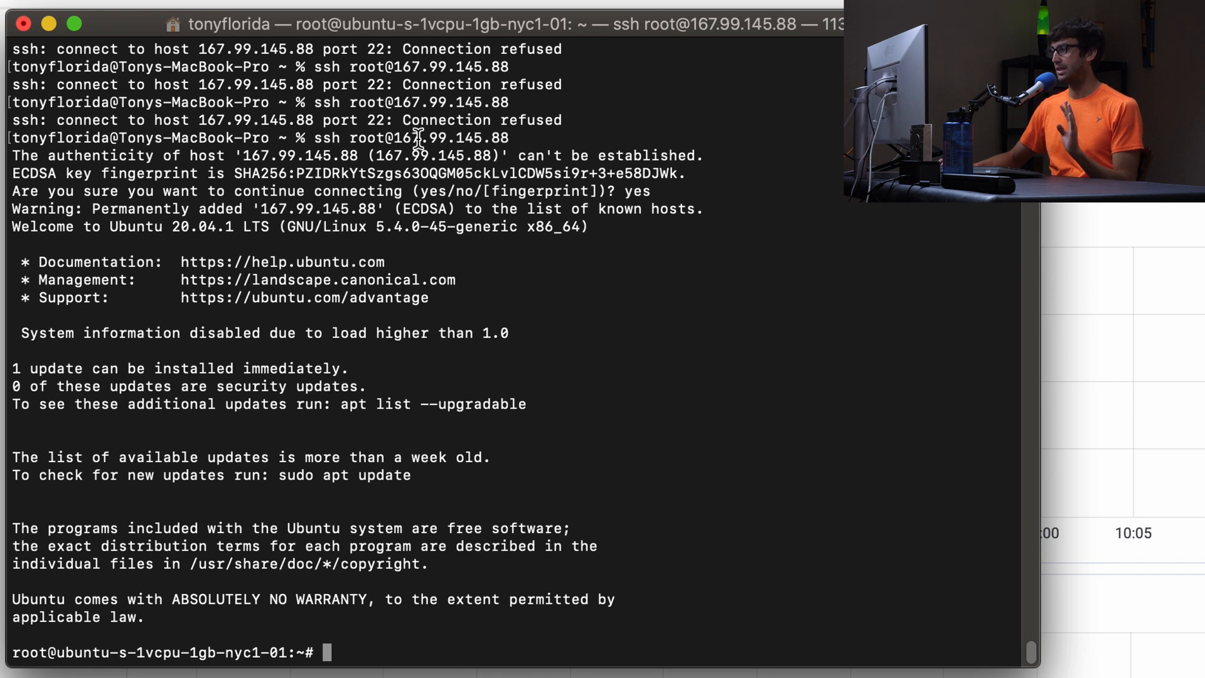
Run apt update on the server, which reports 9 upgradable packages
left_click_drag(322, 138, 492, 138)
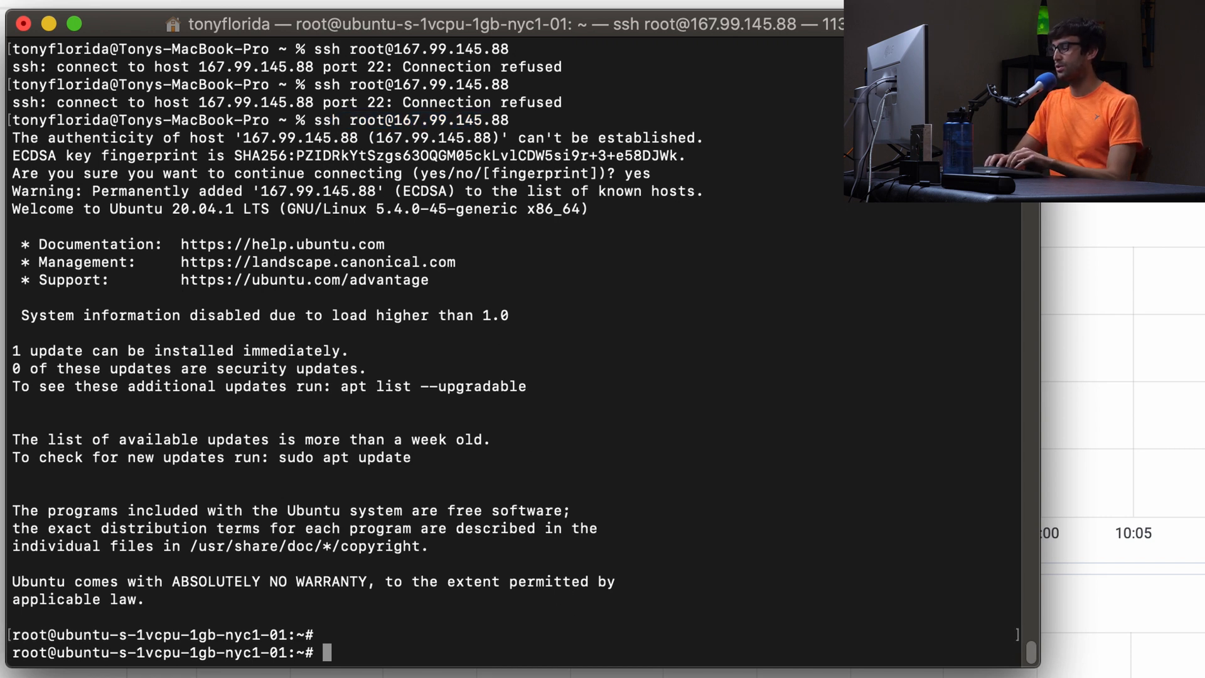
type("apt")
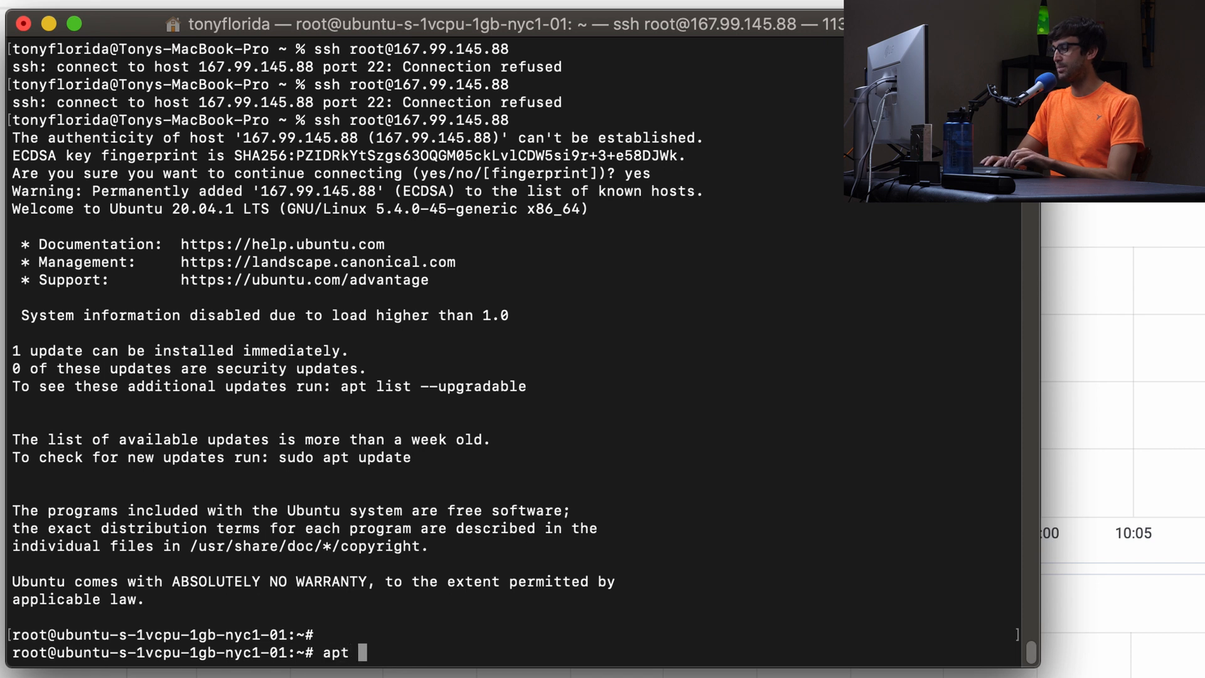
type("updat")
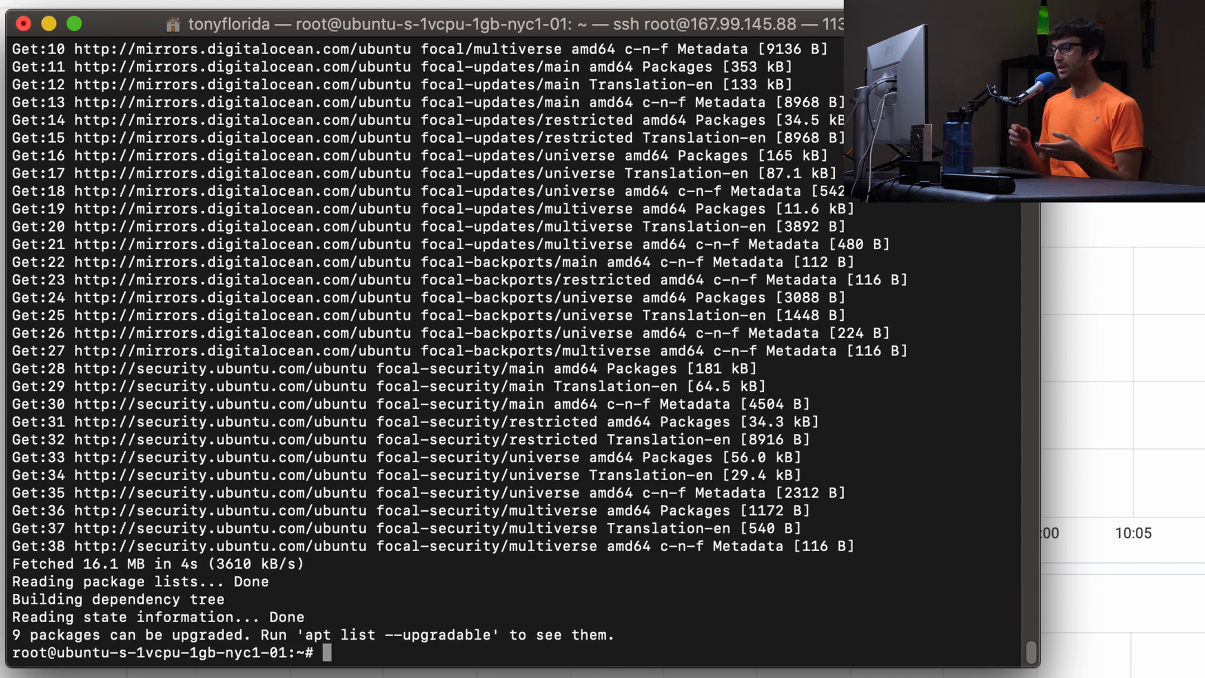
Run apt upgrade and confirm with y, installing the 5.4.0-47 kernel
type("apt upgrad")
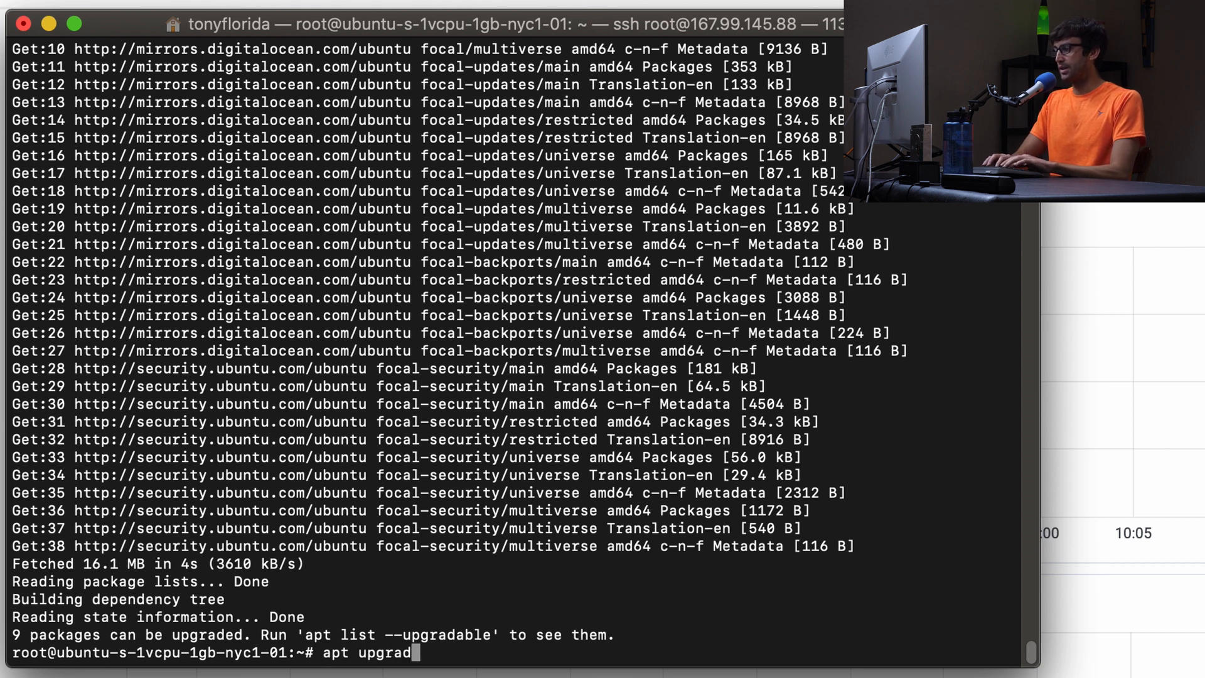
type("e")
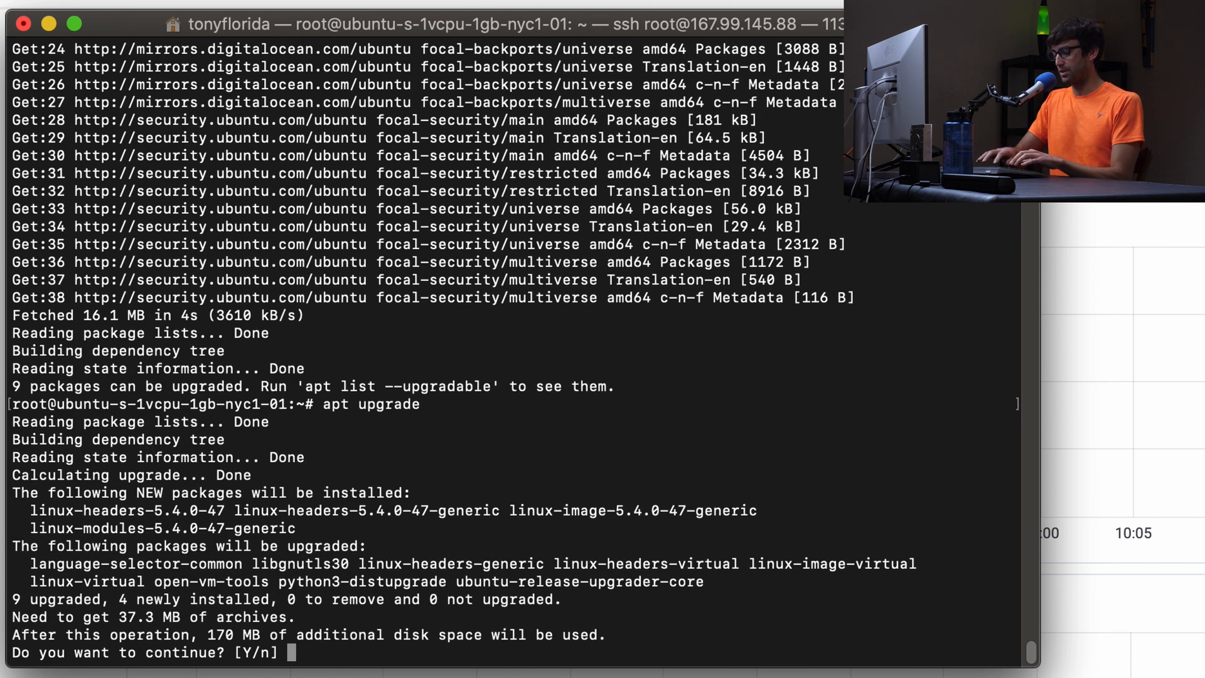
type("y")
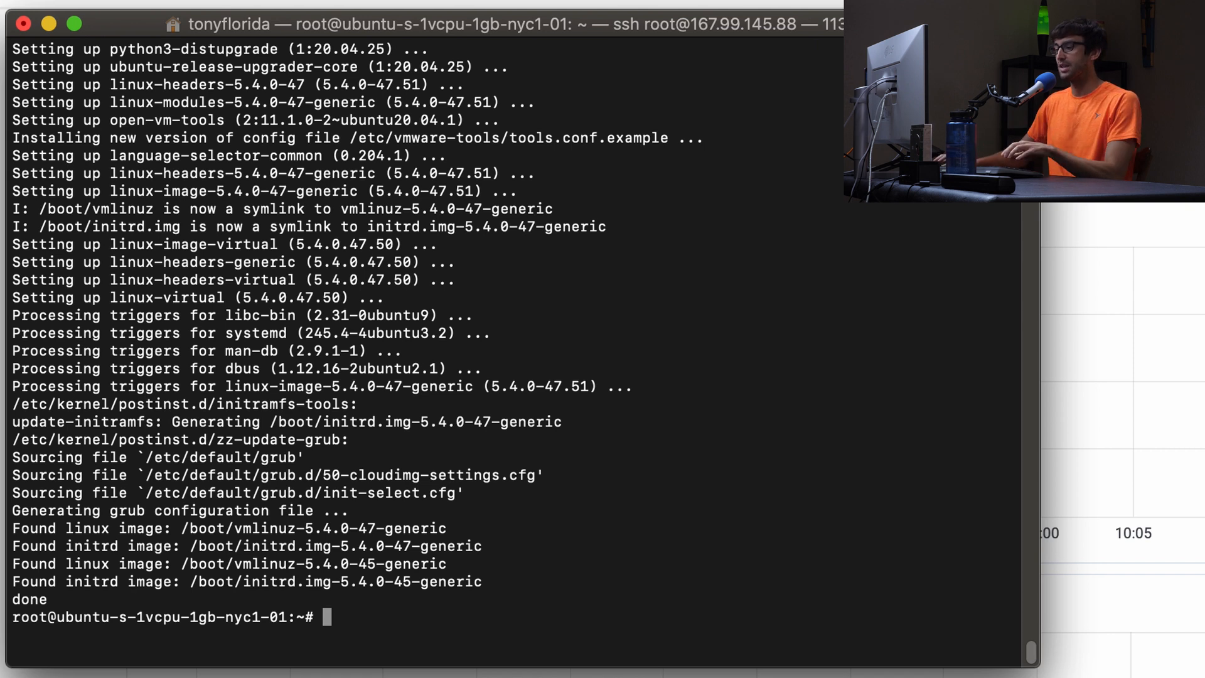
Install nginx with apt, confirming with y
type("s")
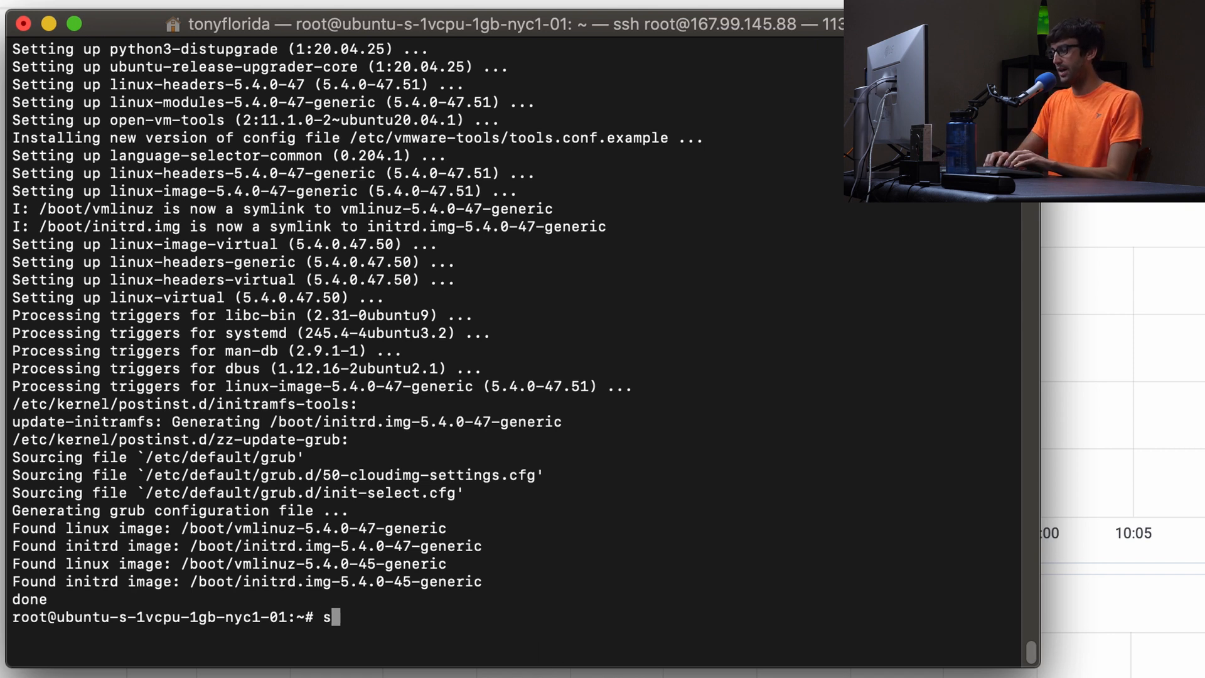
type("apt install")
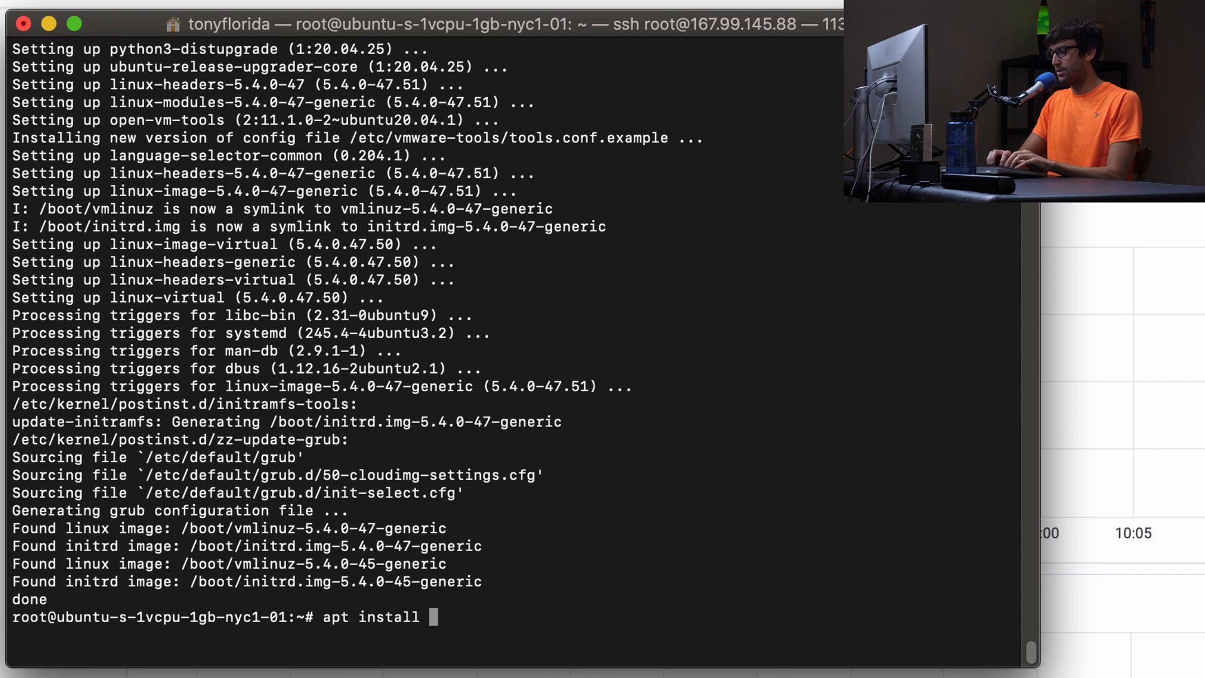
type("nginx")
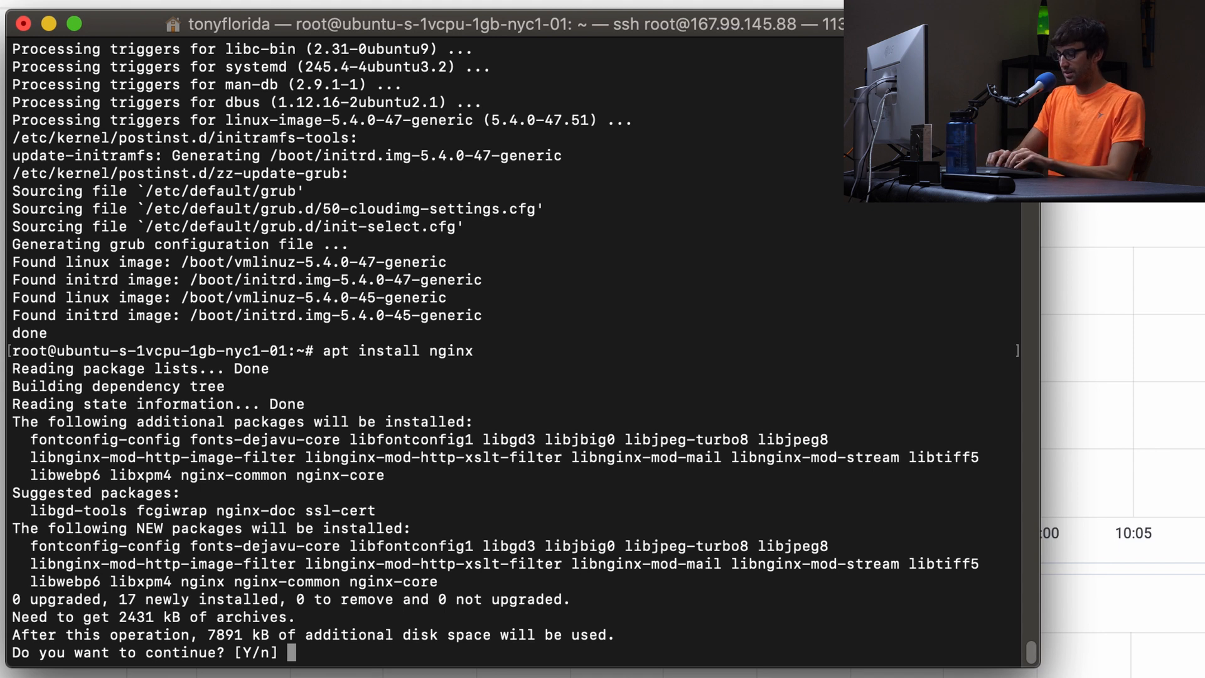
type("y")
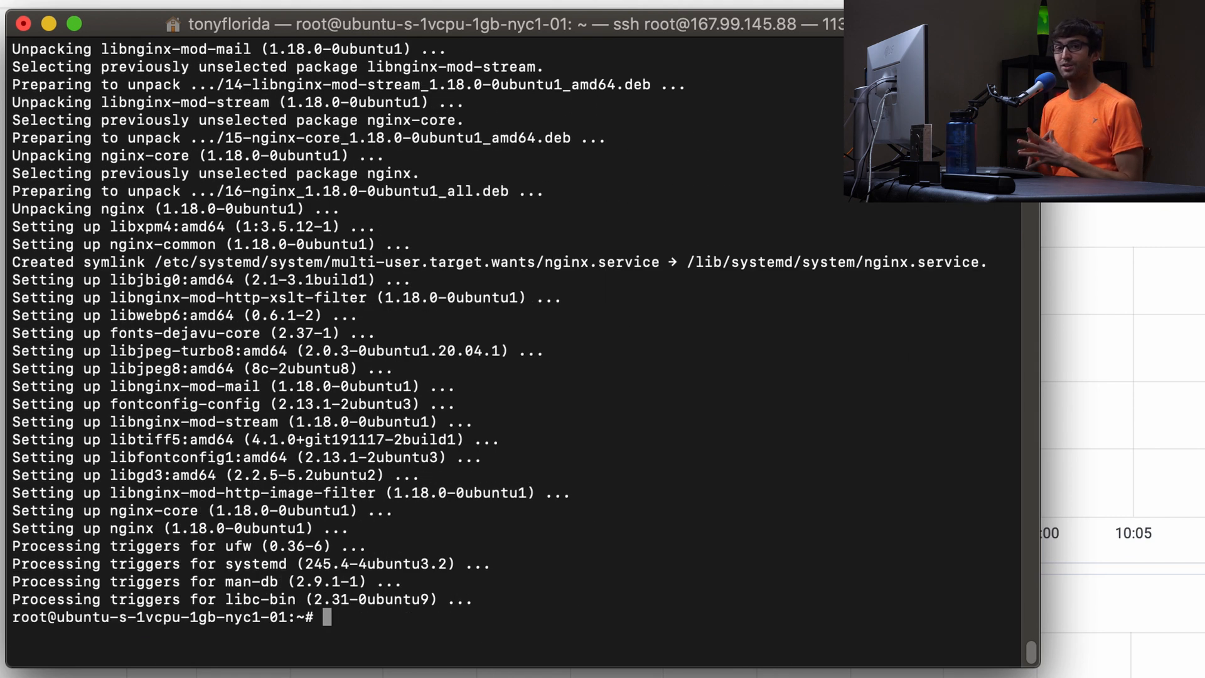
Install mysql-server 8.0 with apt, confirming with y
type("apt")
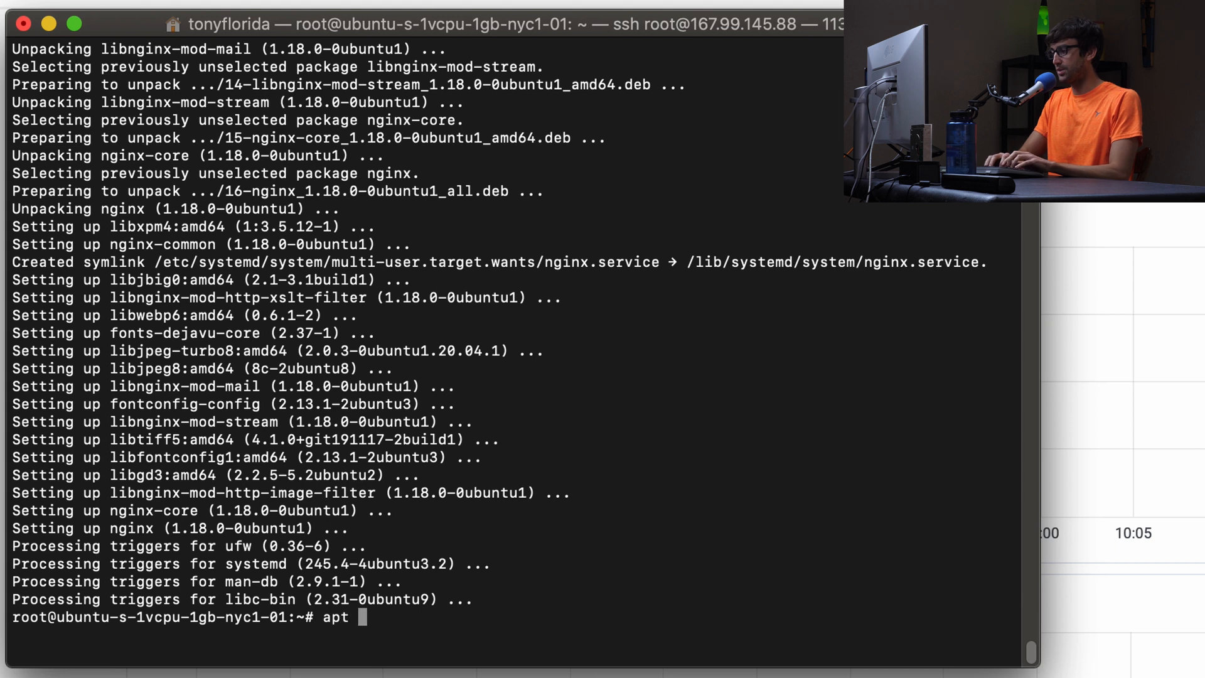
type("install mysq")
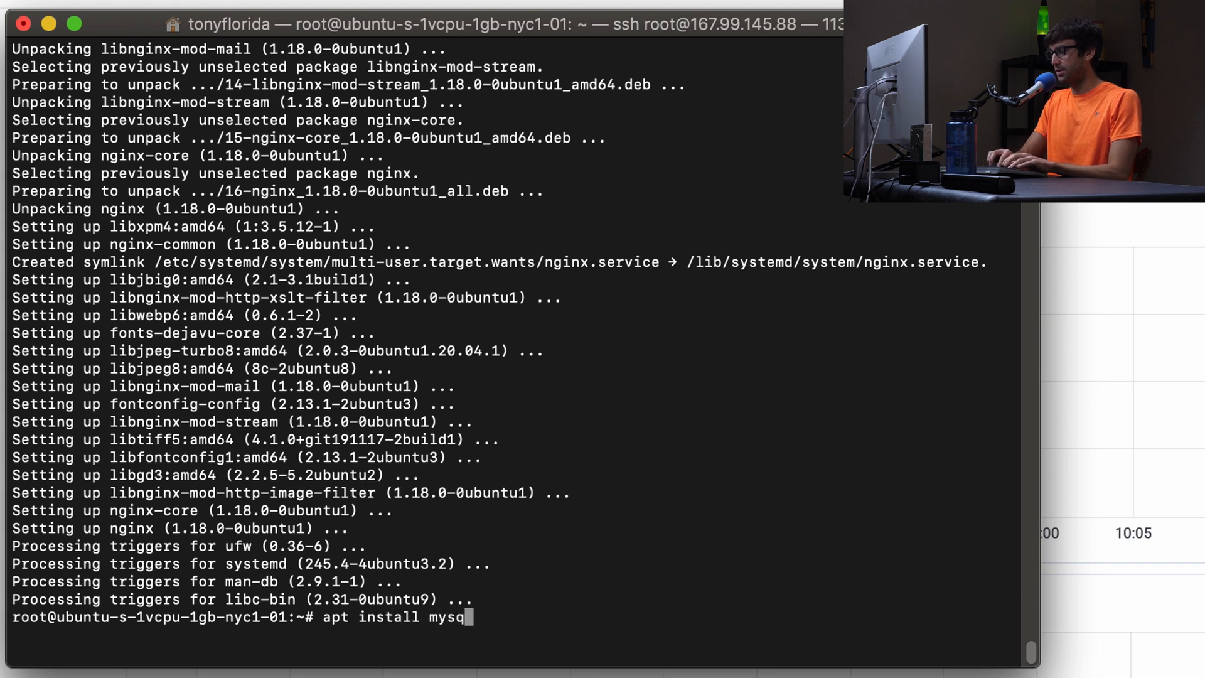
type("l")
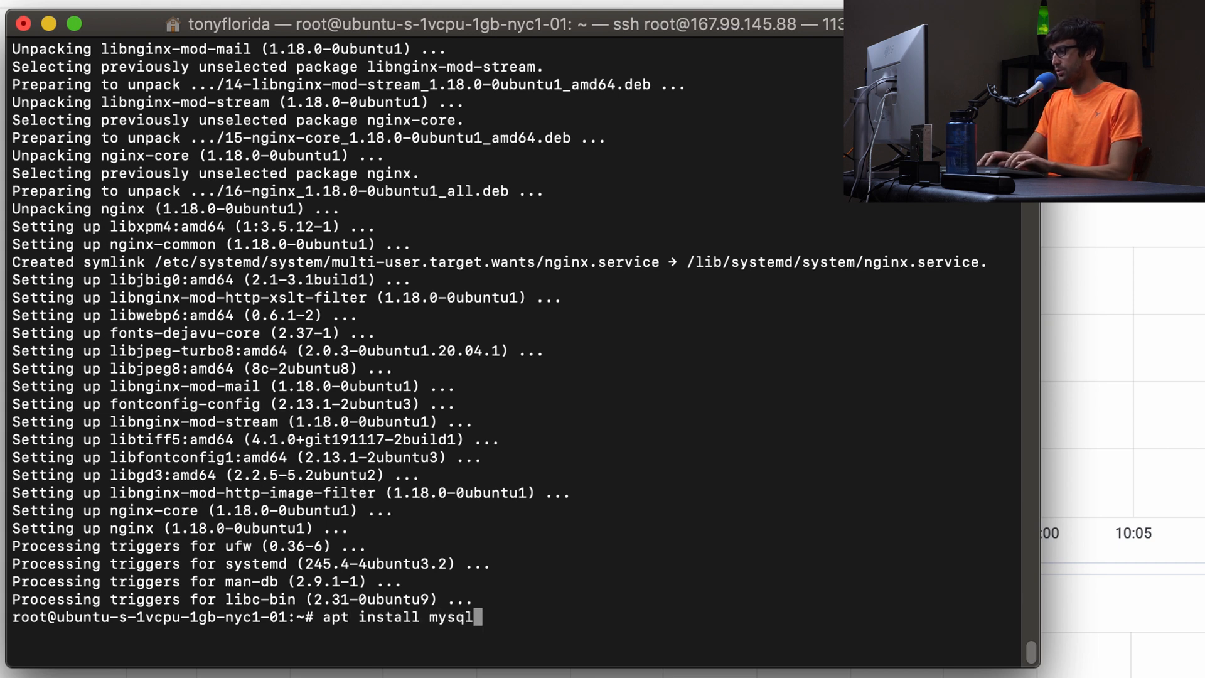
type("-server")
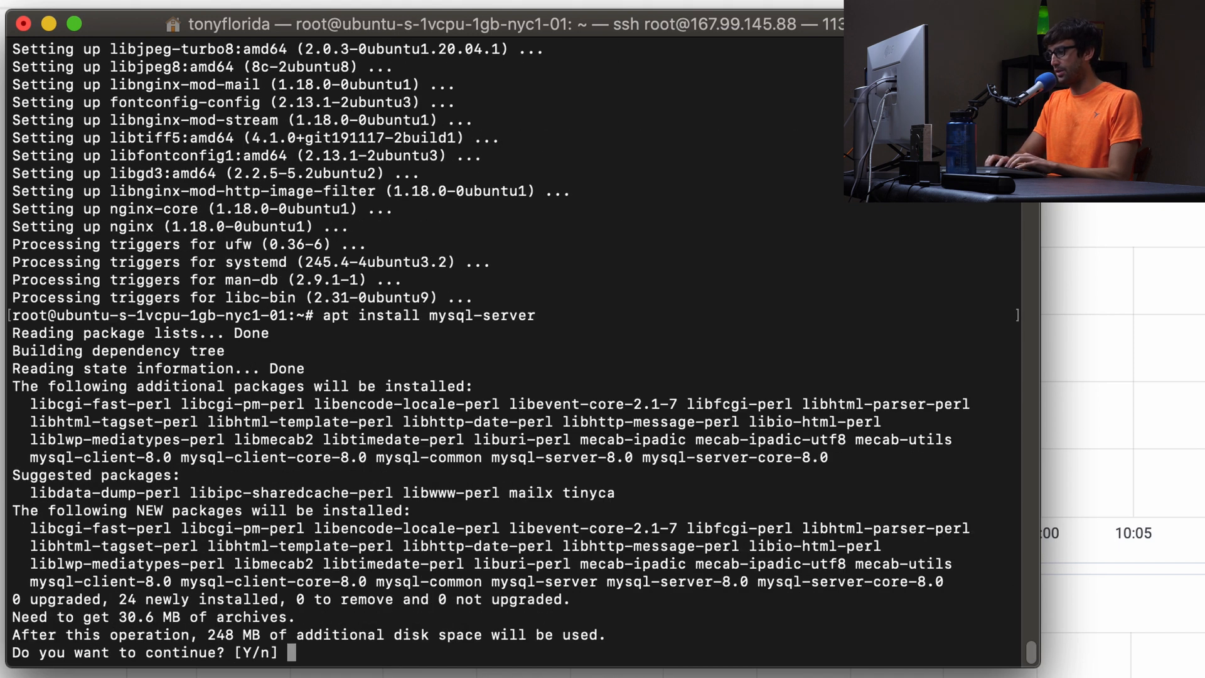
type("y")
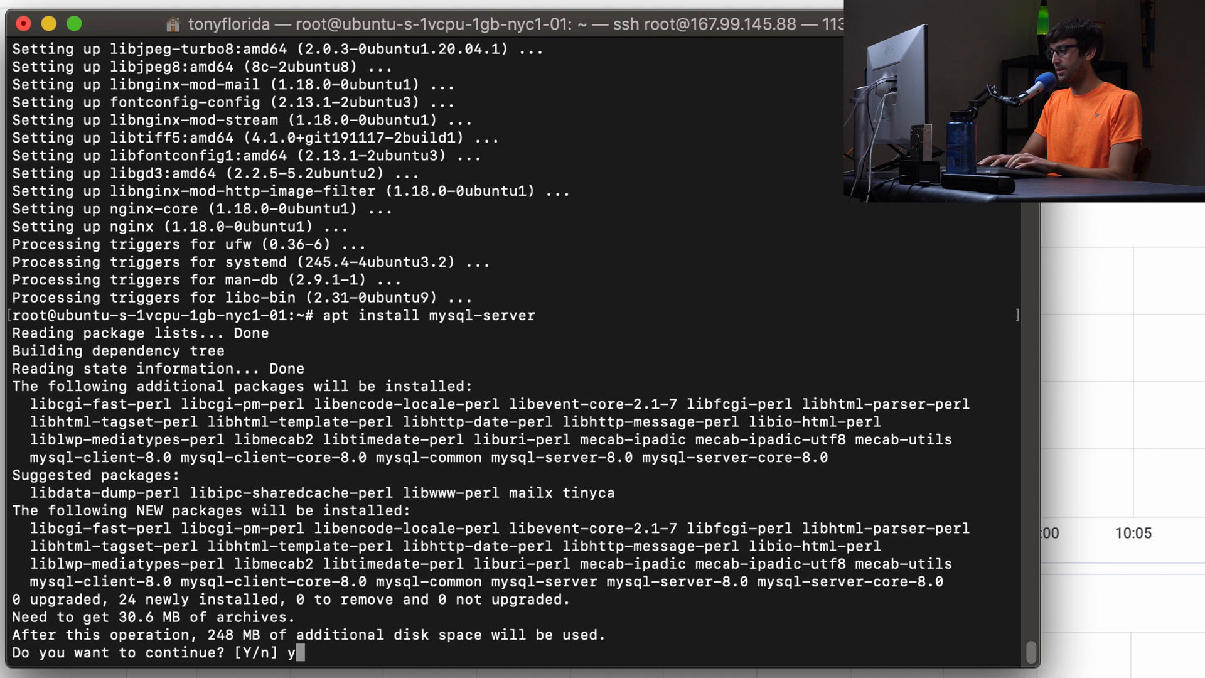
key("Return")
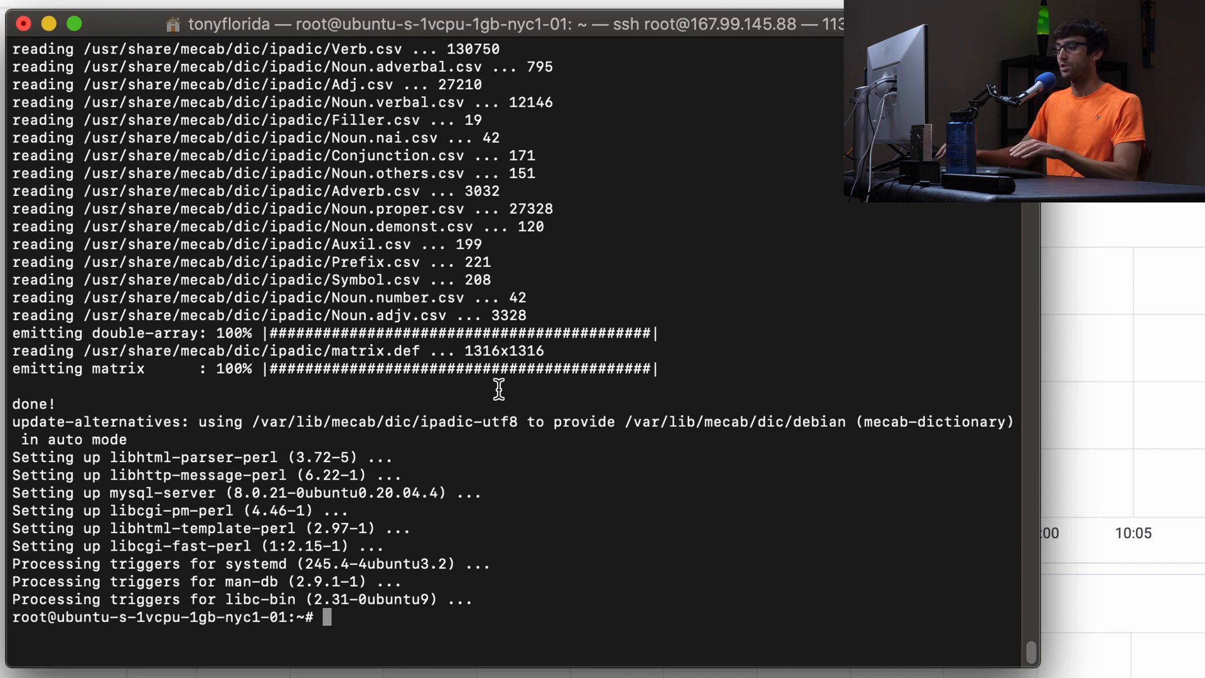
Run mysql_secure_installation with STRONG (2) validation, answering y to every prompt
type("mys")
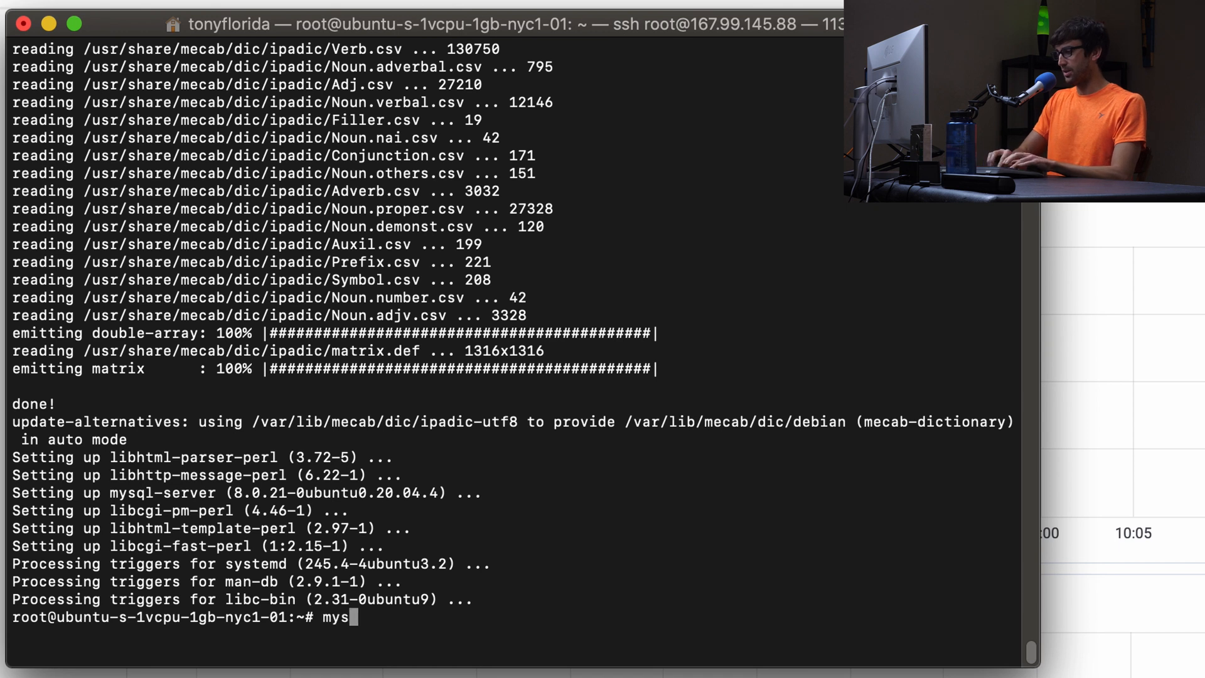
type("ql_se")
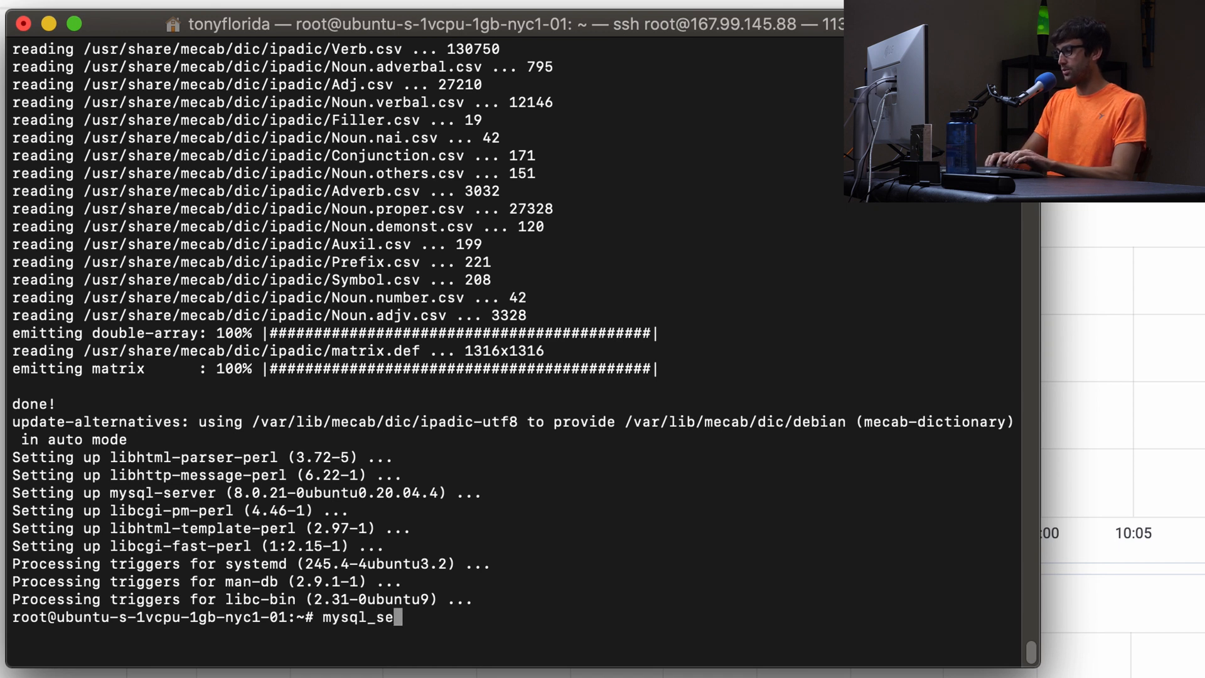
type("cure_install")
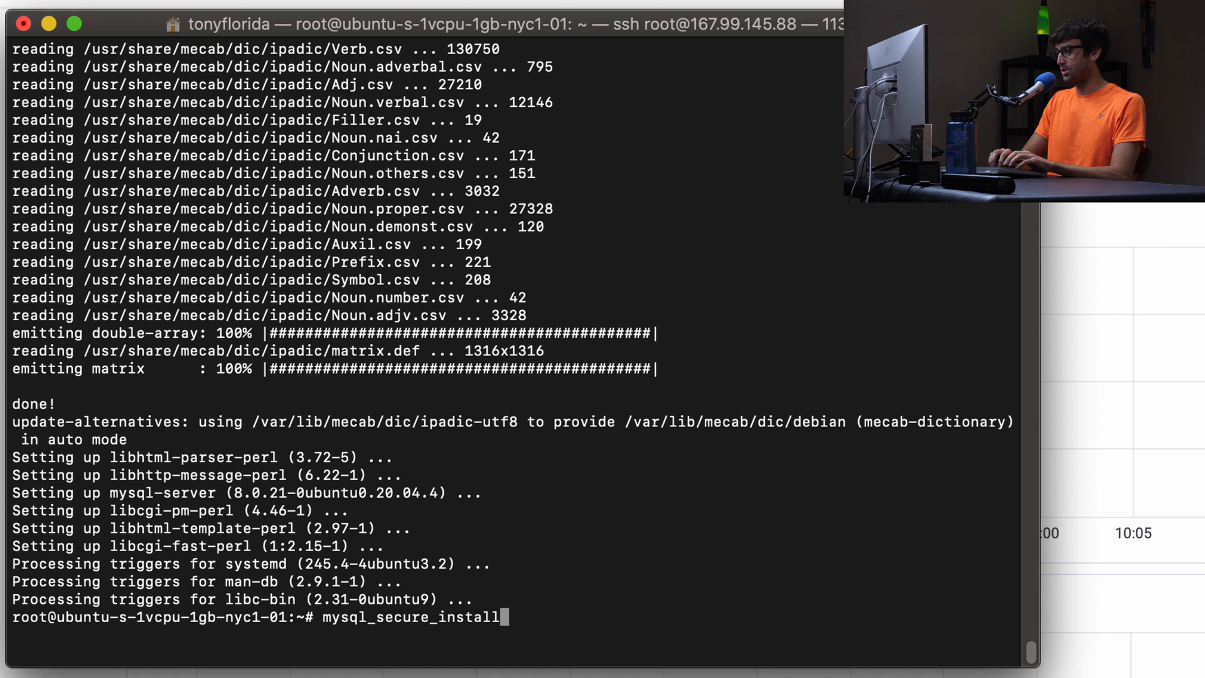
type("ation")
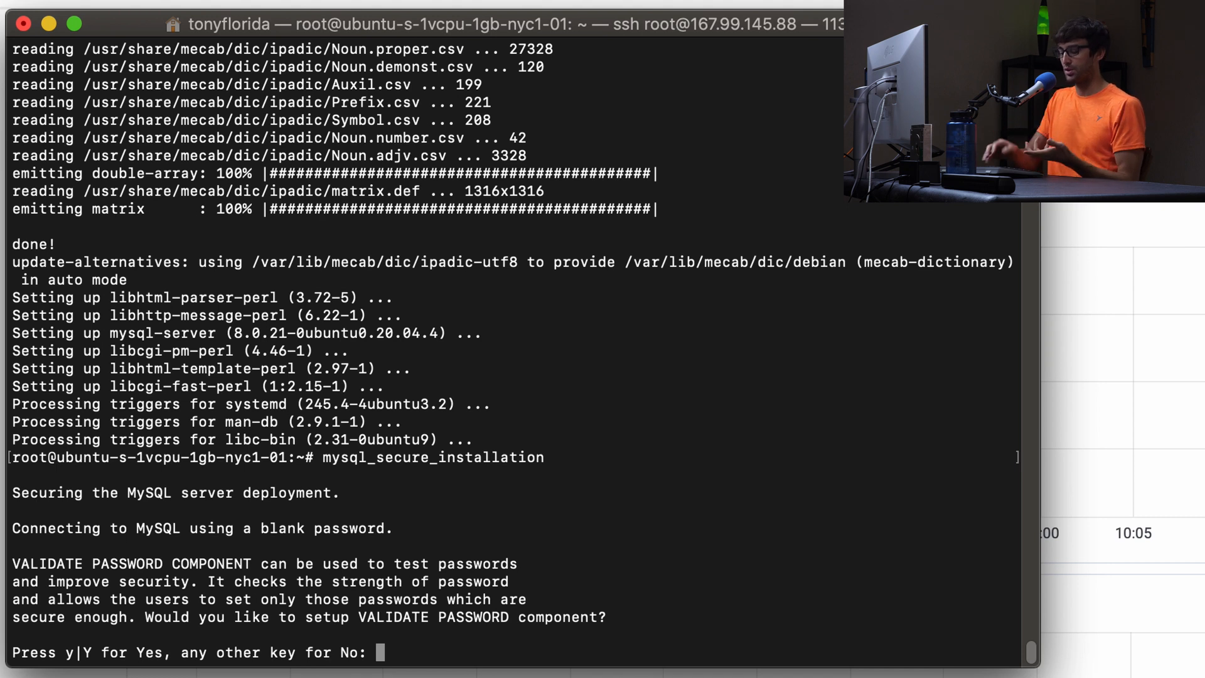
type("y")
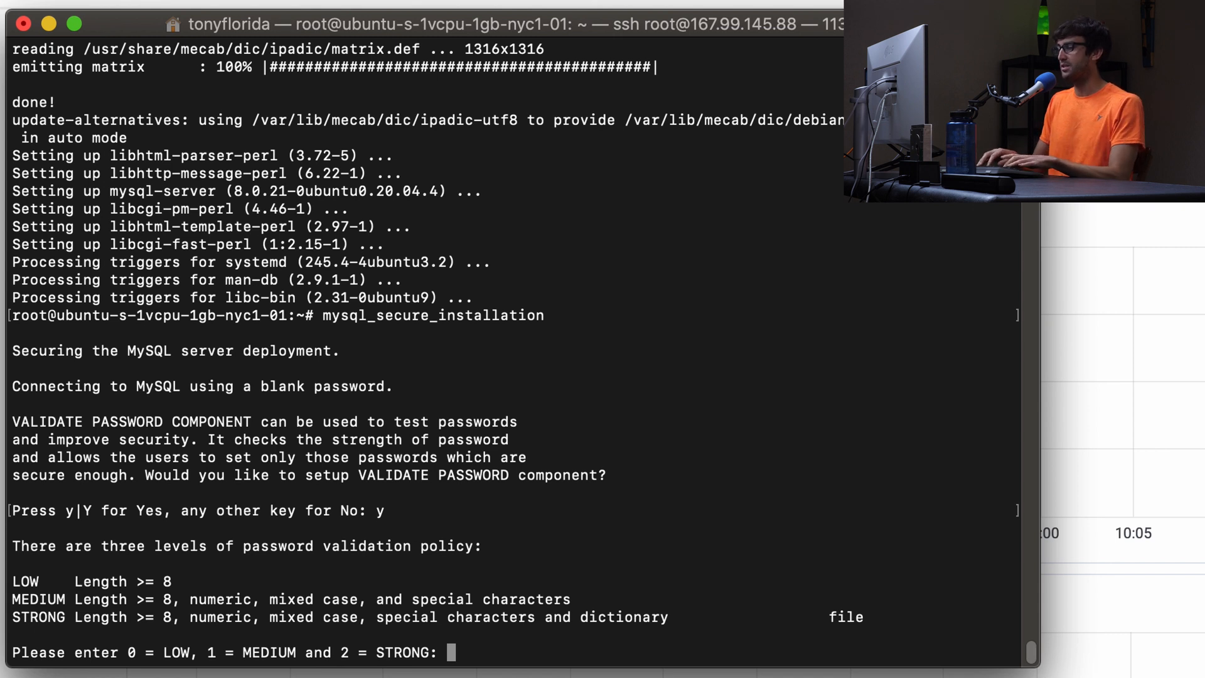
type("2")
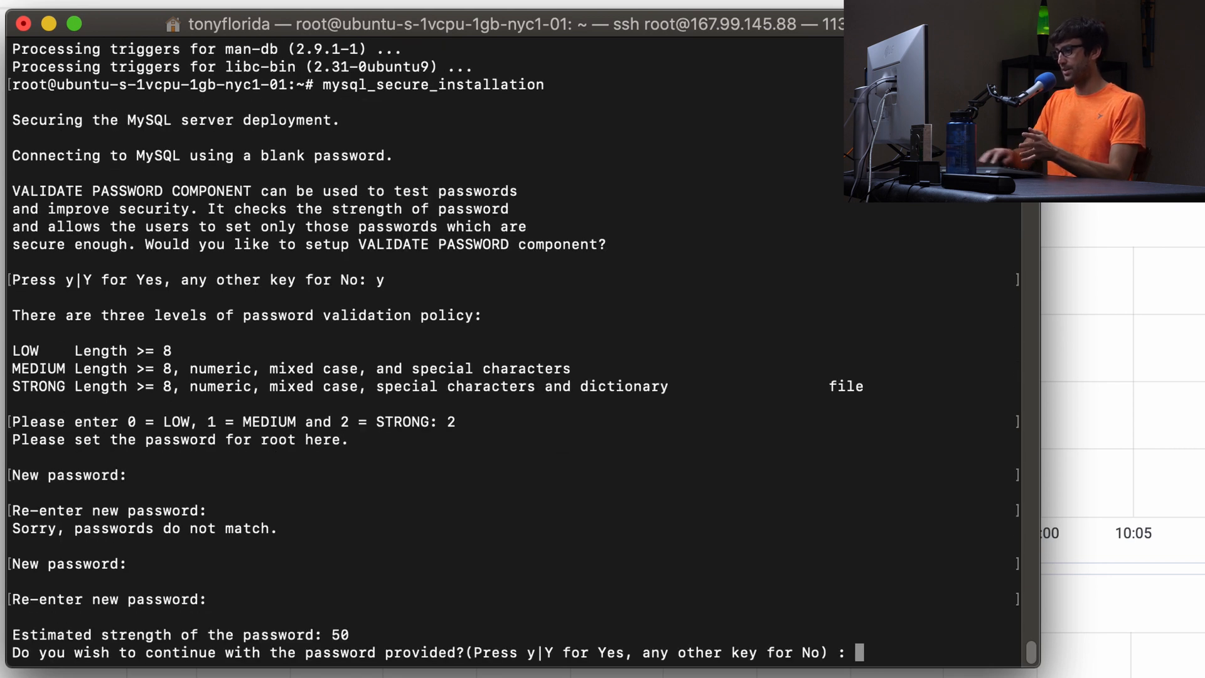
mouse_move(562, 603)
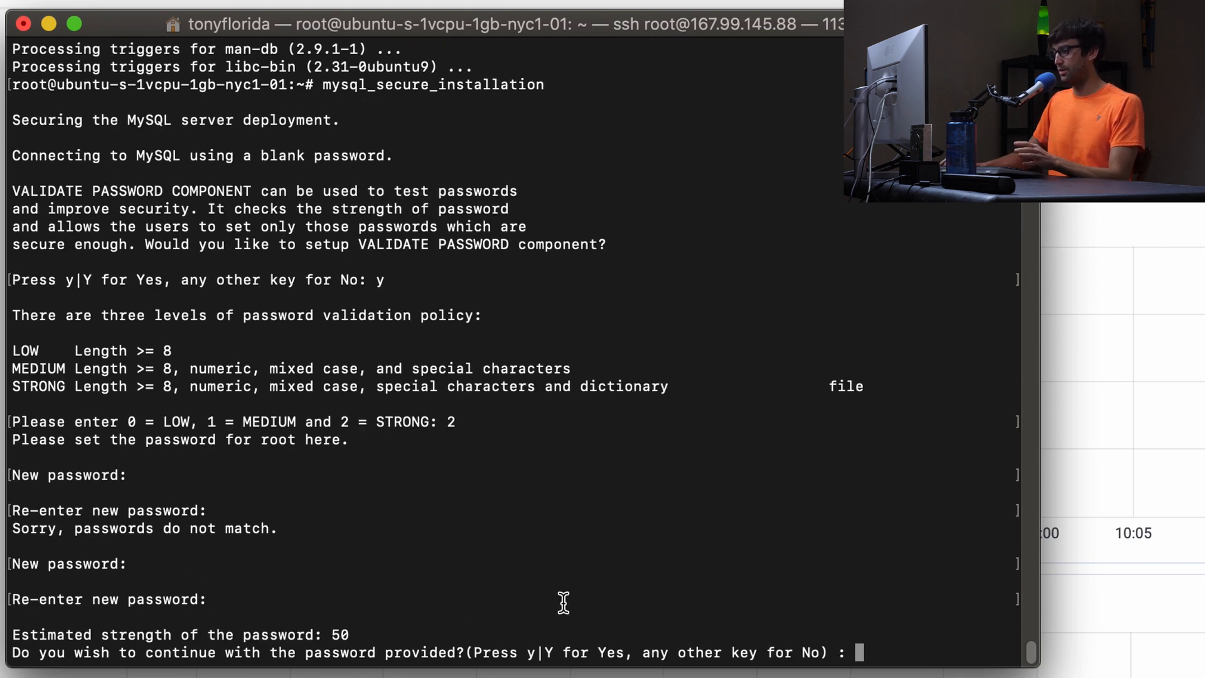
type("y")
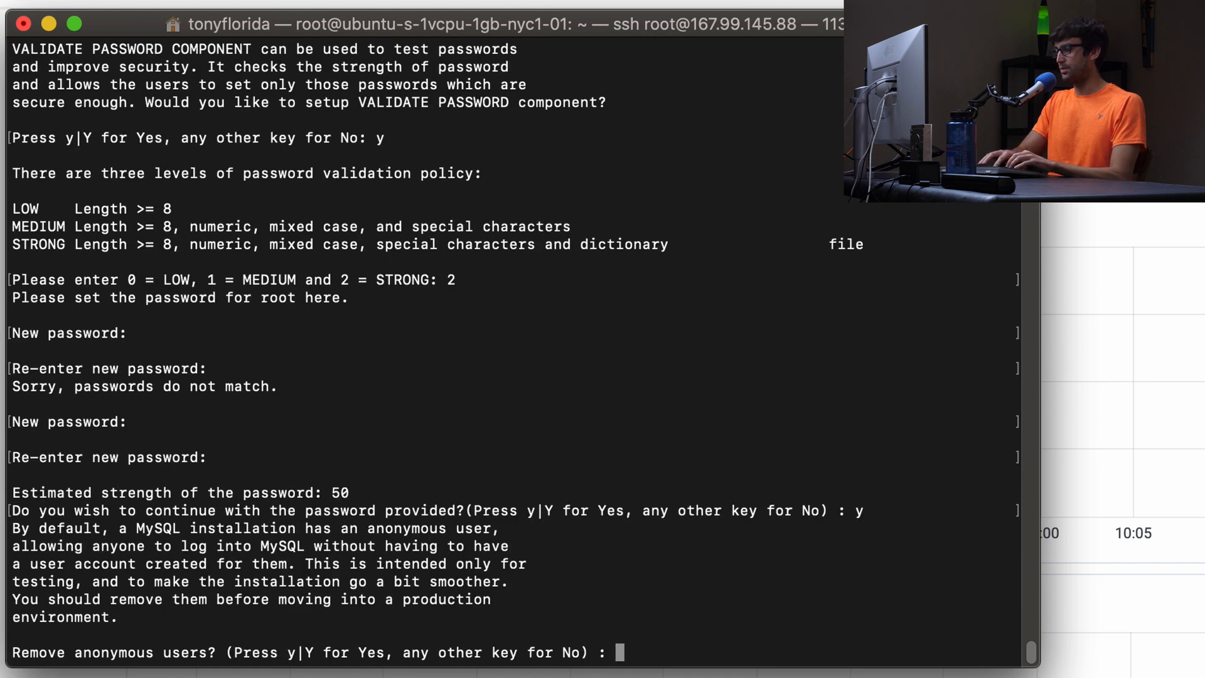
type("y")
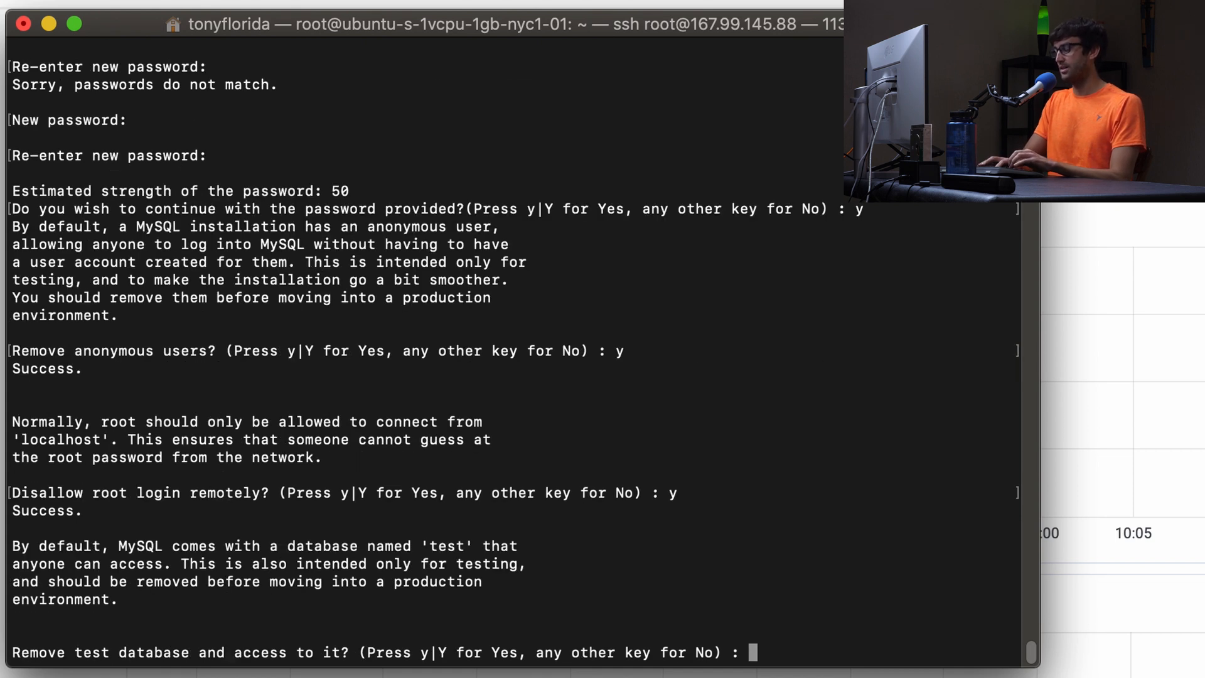
type("y")
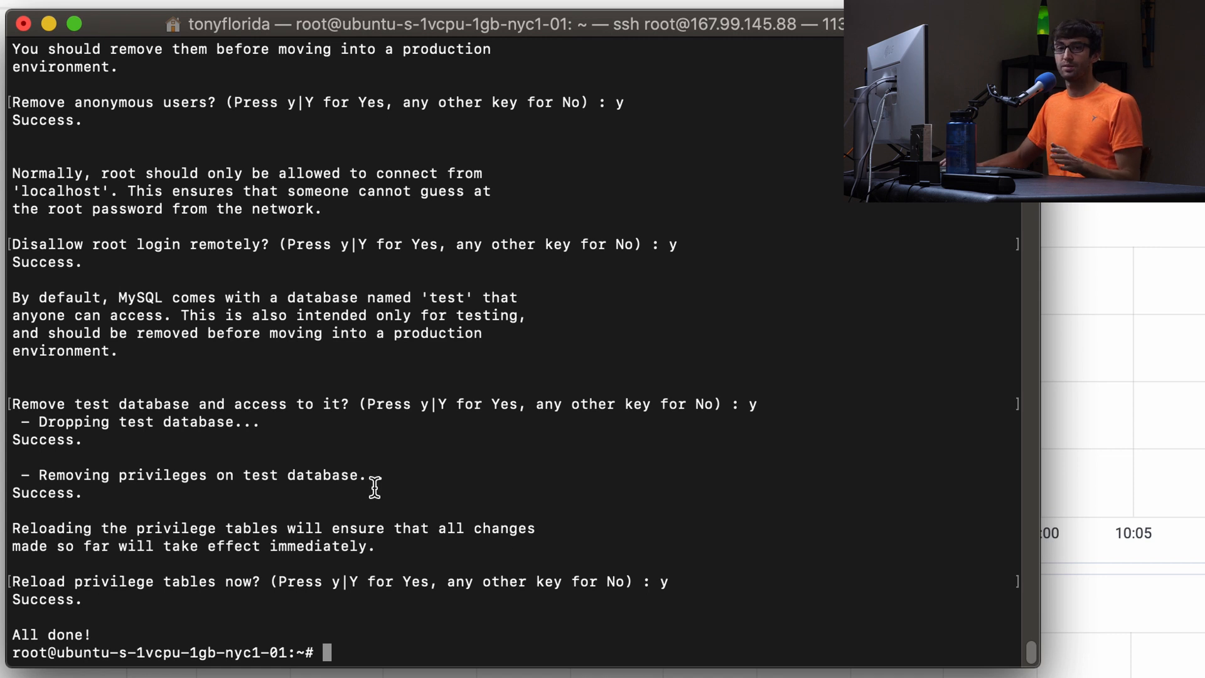
mouse_move(396, 472)
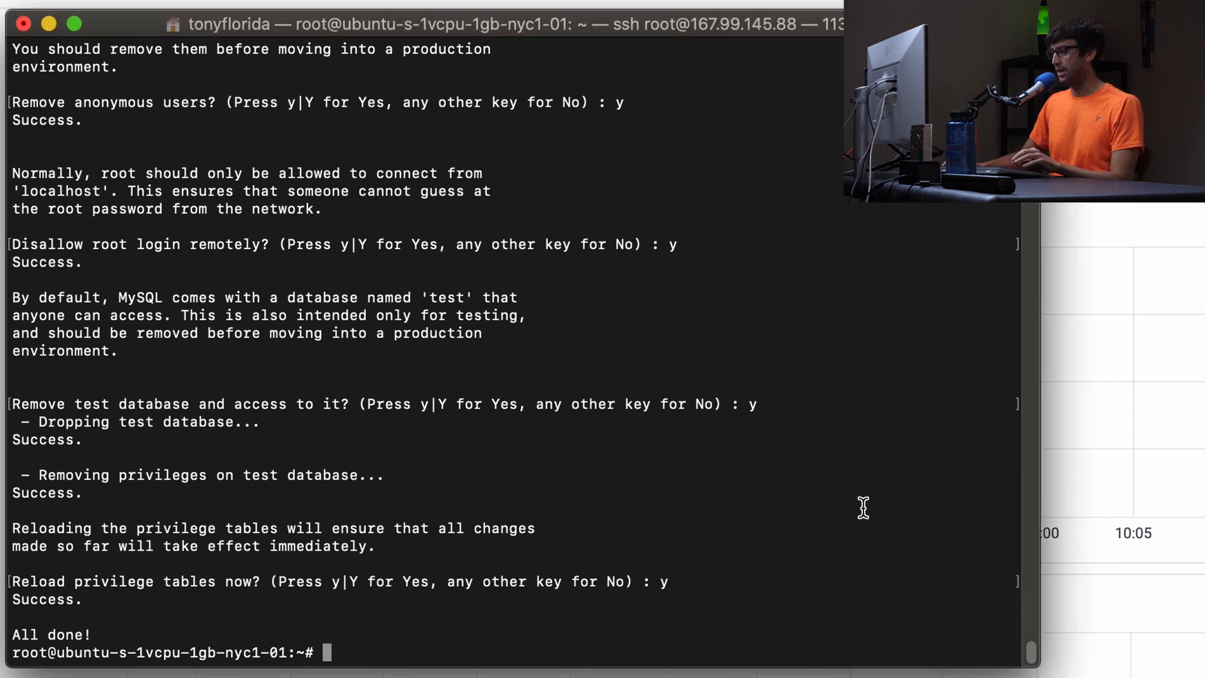
Install php-fpm and php-mysql with apt, confirming with y
type("apt install php-fpm php-mysql")
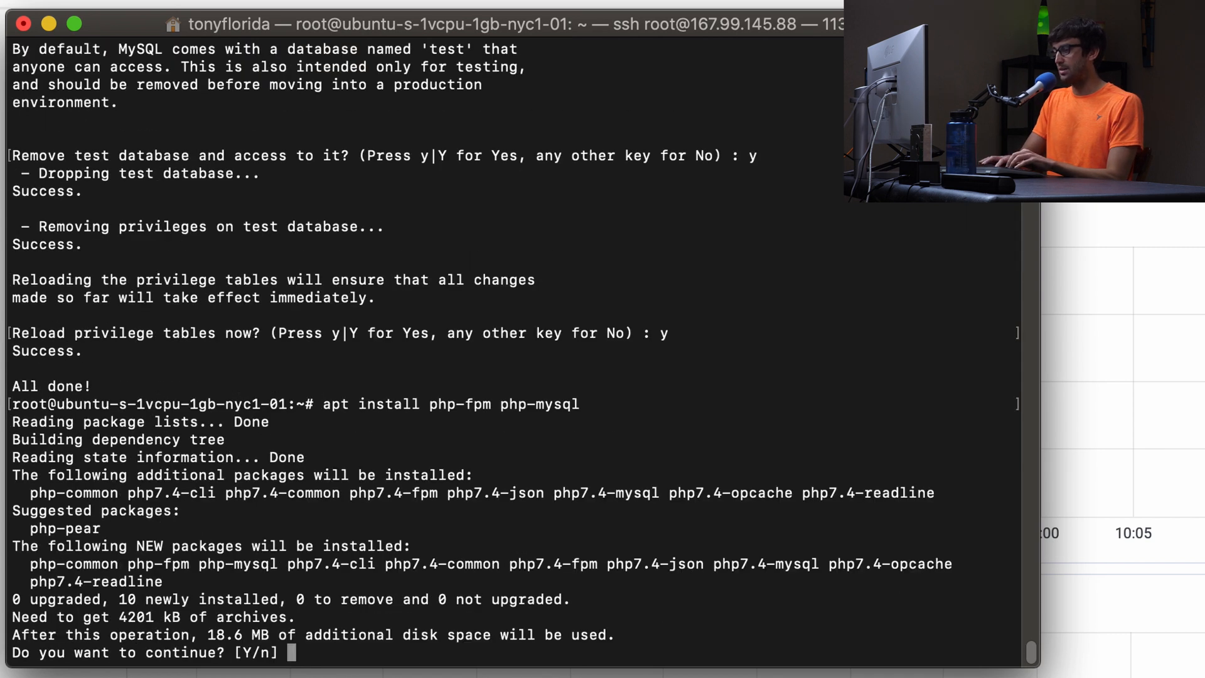
type("y")
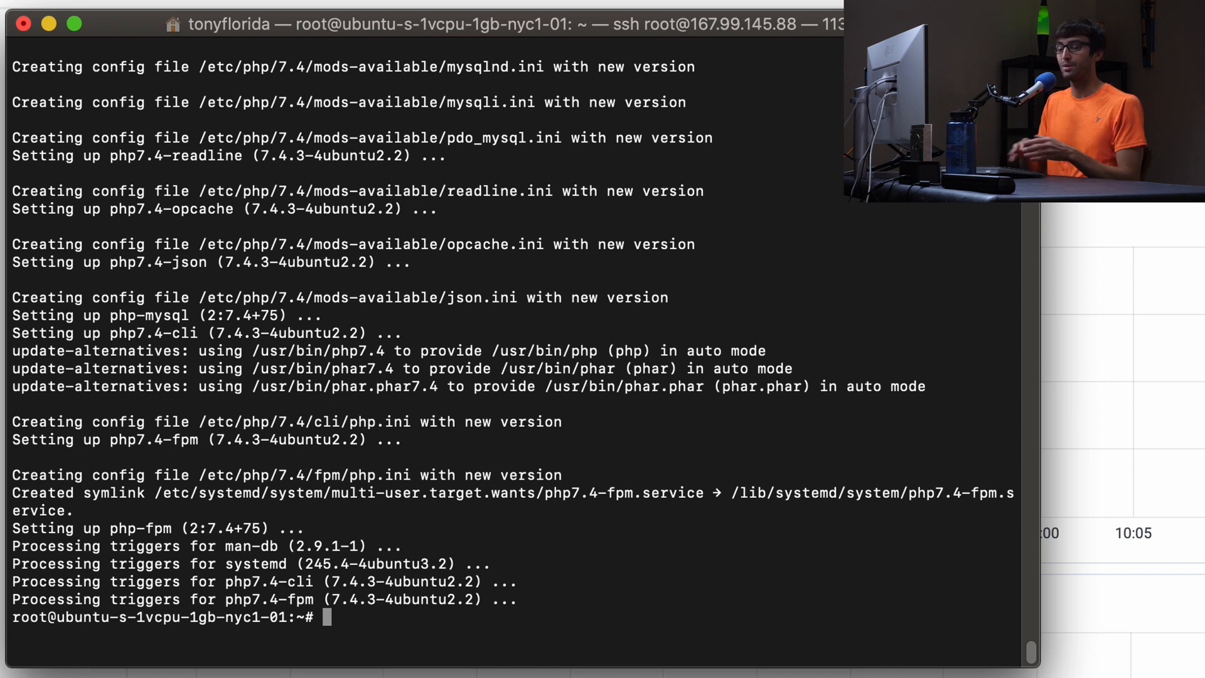
Check versions with php --version and mysql --version: PHP 7.4.3, MySQL 8.0.21
type("php")
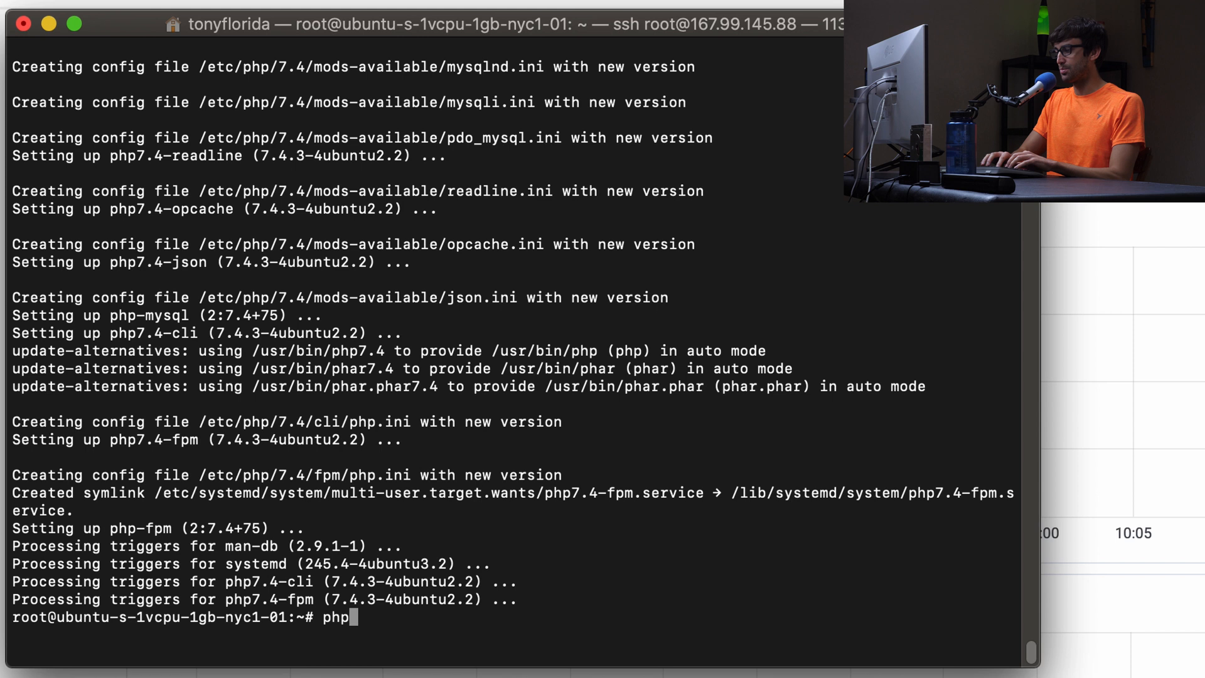
type("--version")
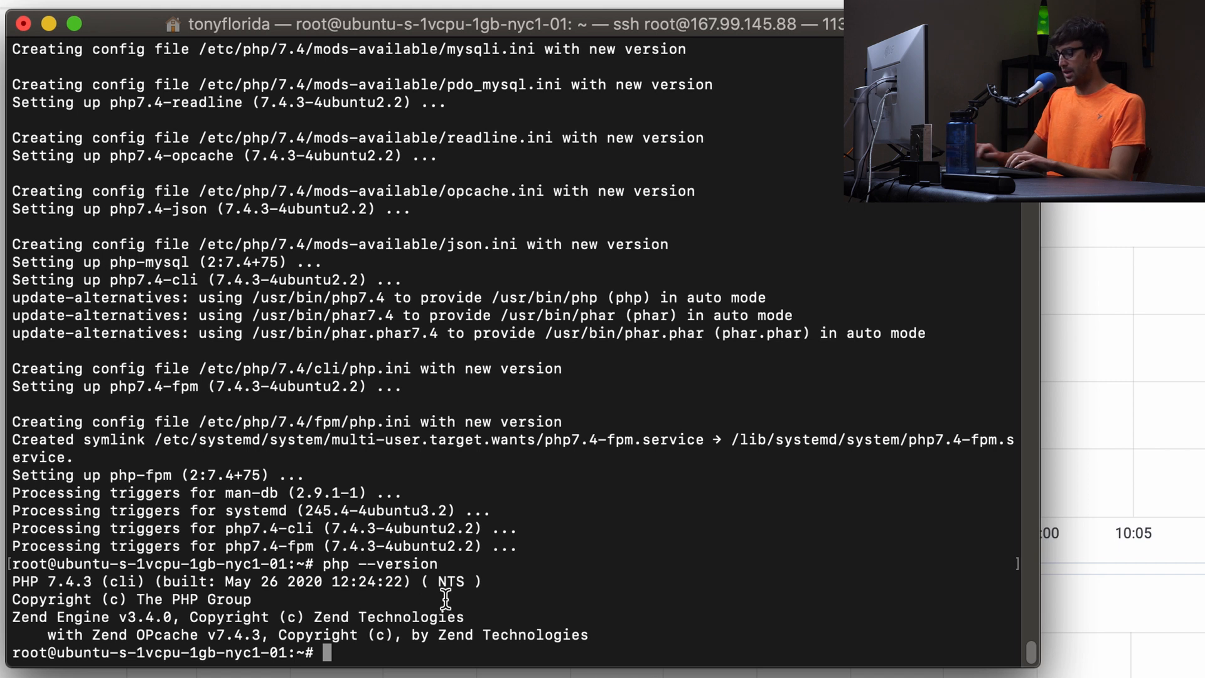
type("mysql --version")
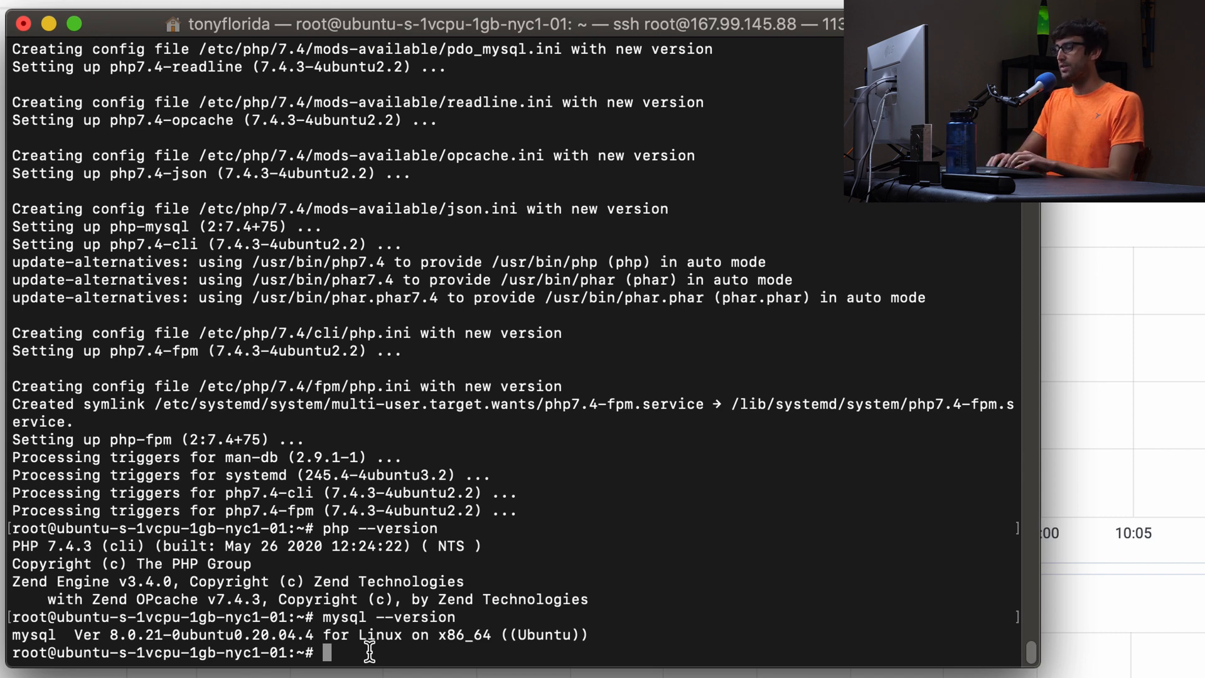
type("cd /etc/n")
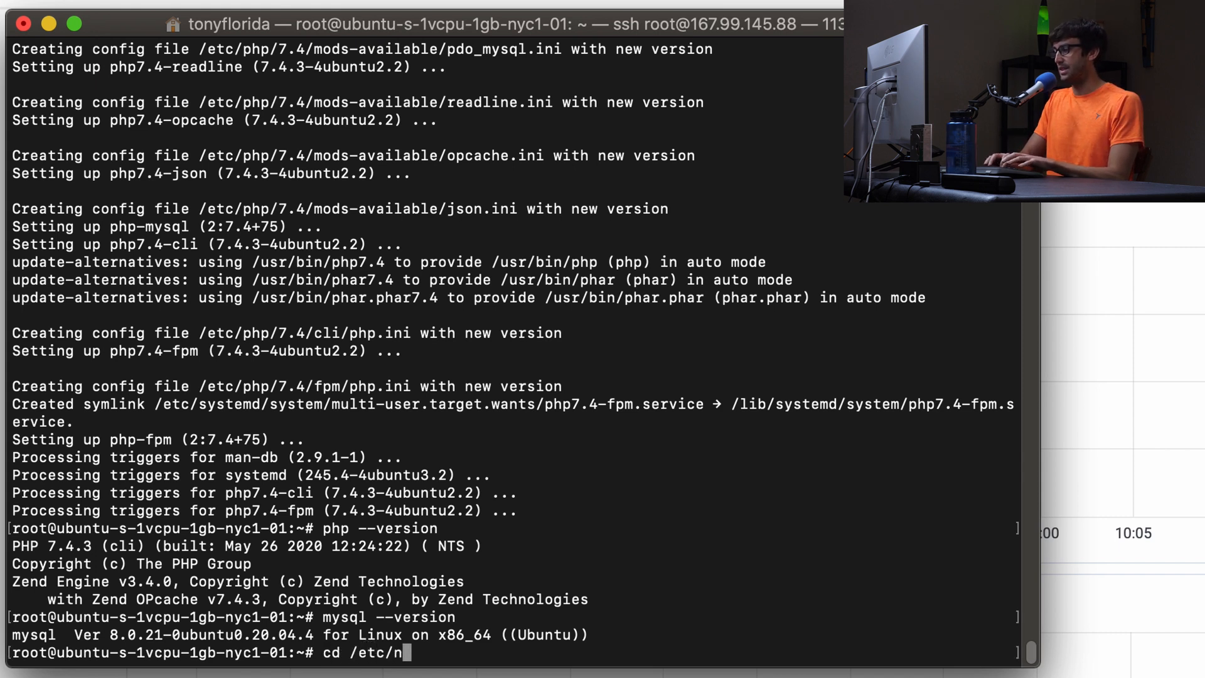
Go to /etc/nginx/sites-available and view the default config's /var/www/html root in vim
key("Return")
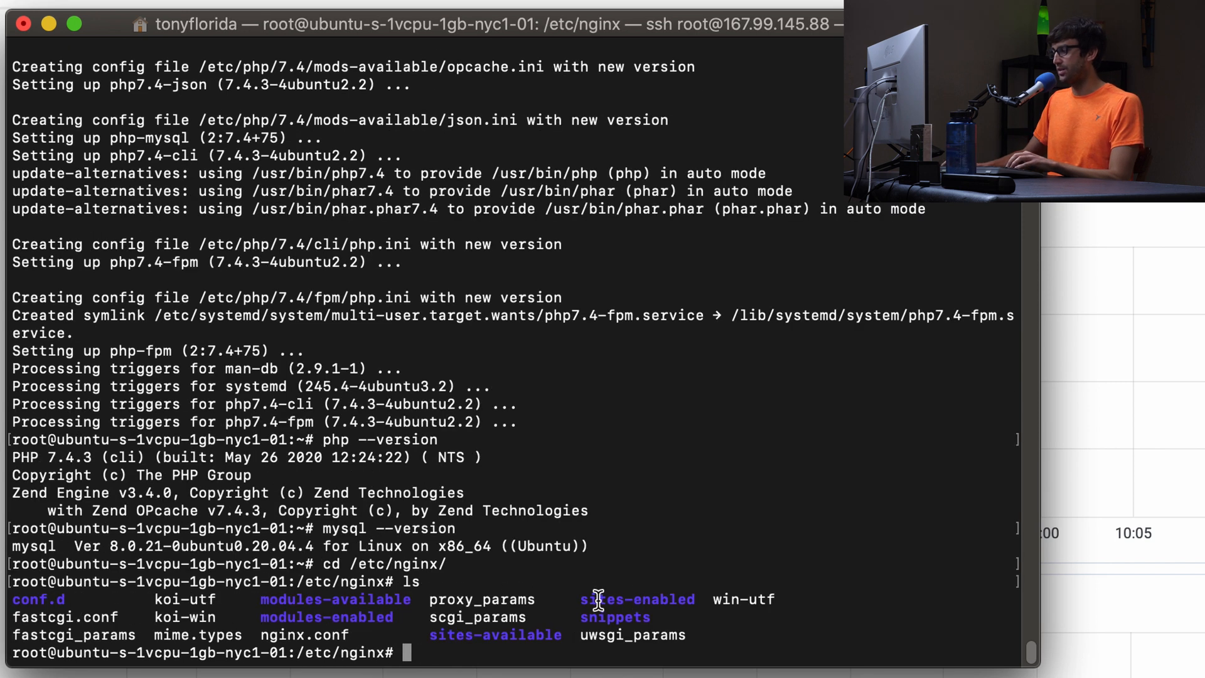
double_click(637, 599)
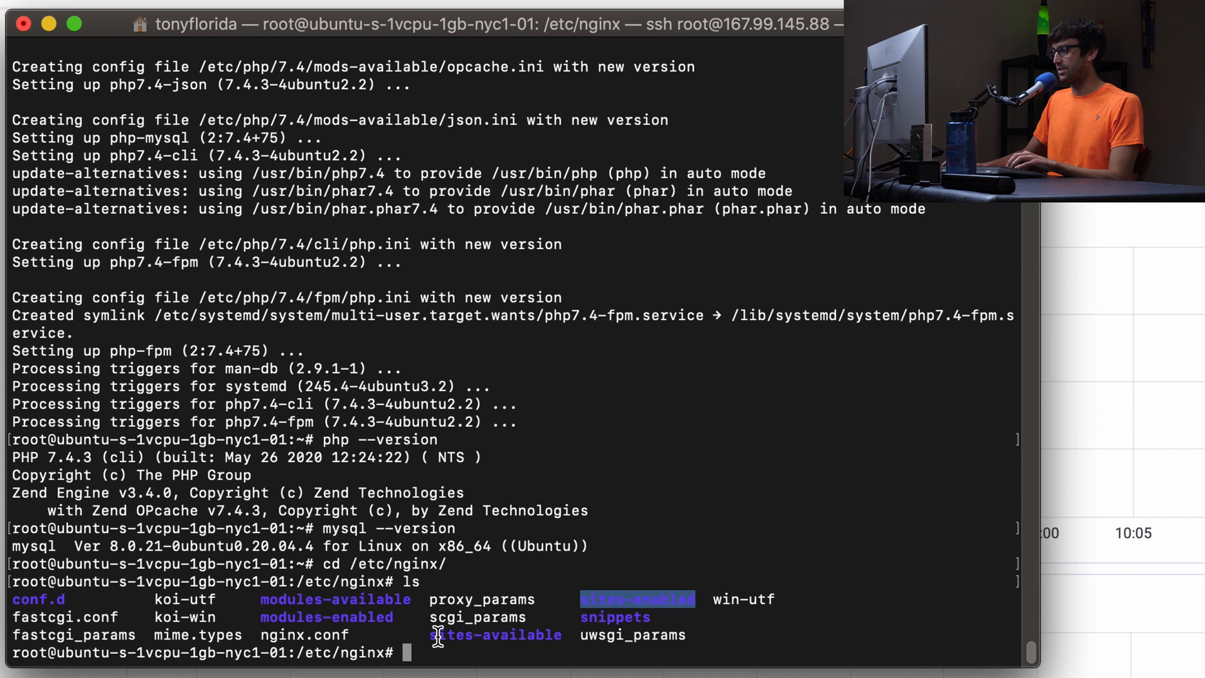
type("cd si")
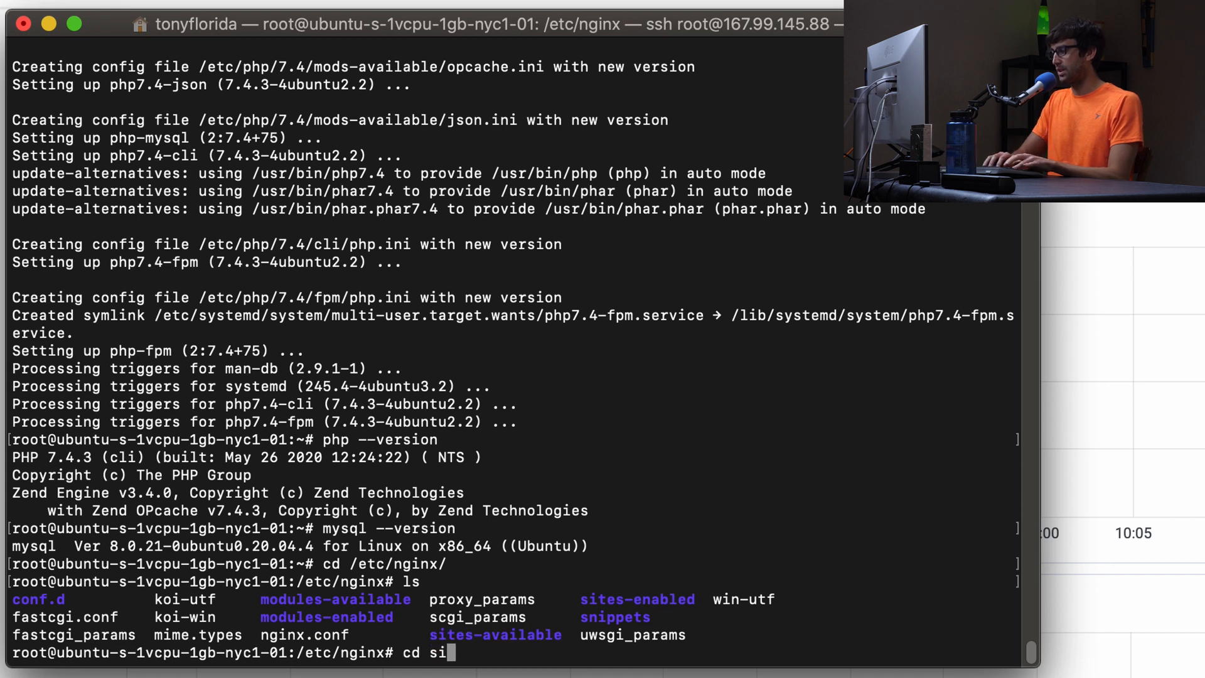
key("Return")
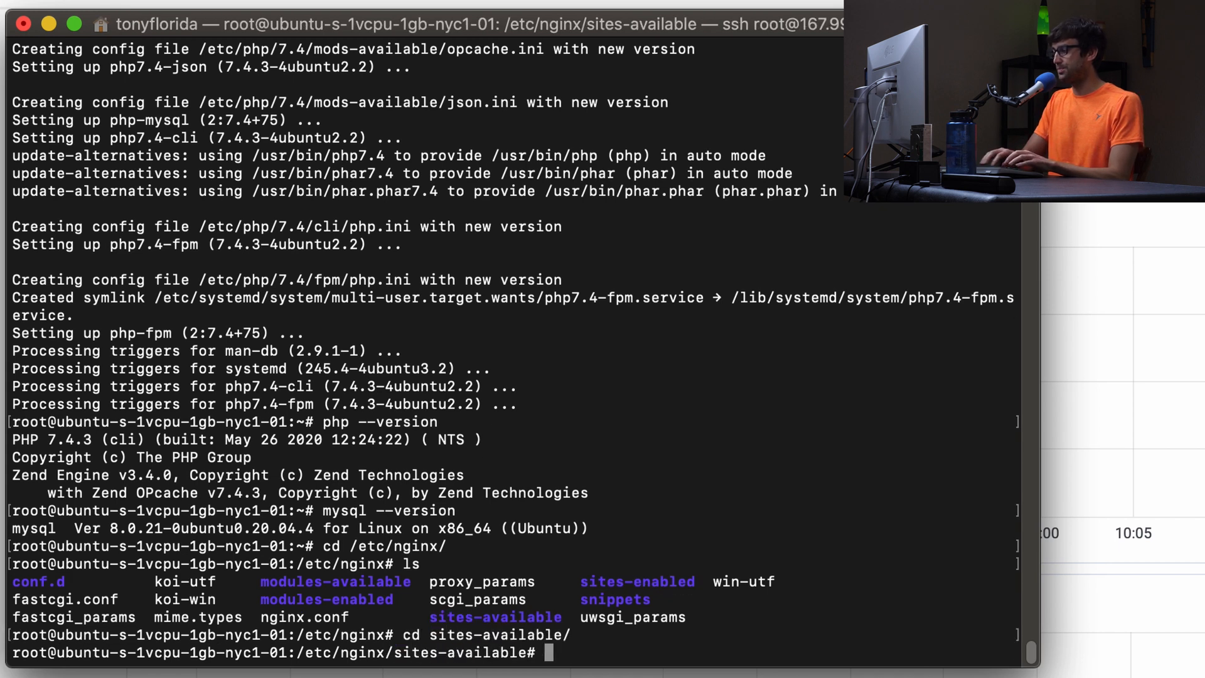
type("ls")
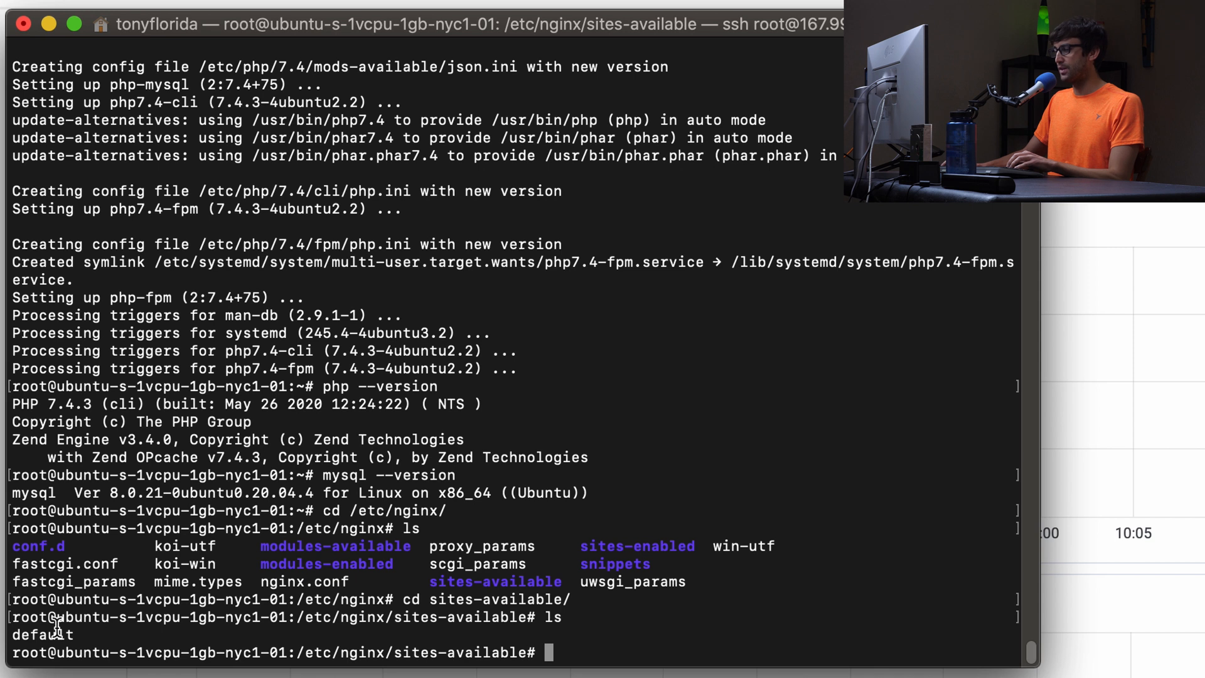
type("vim d")
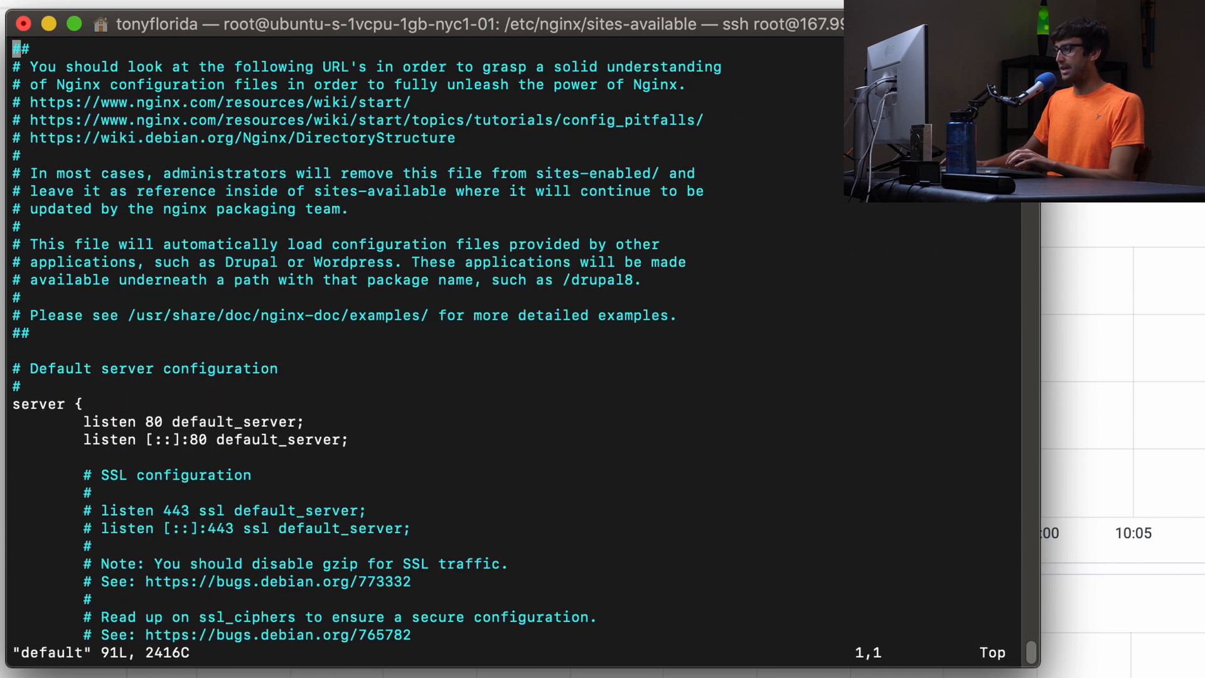
scroll("down", 3)
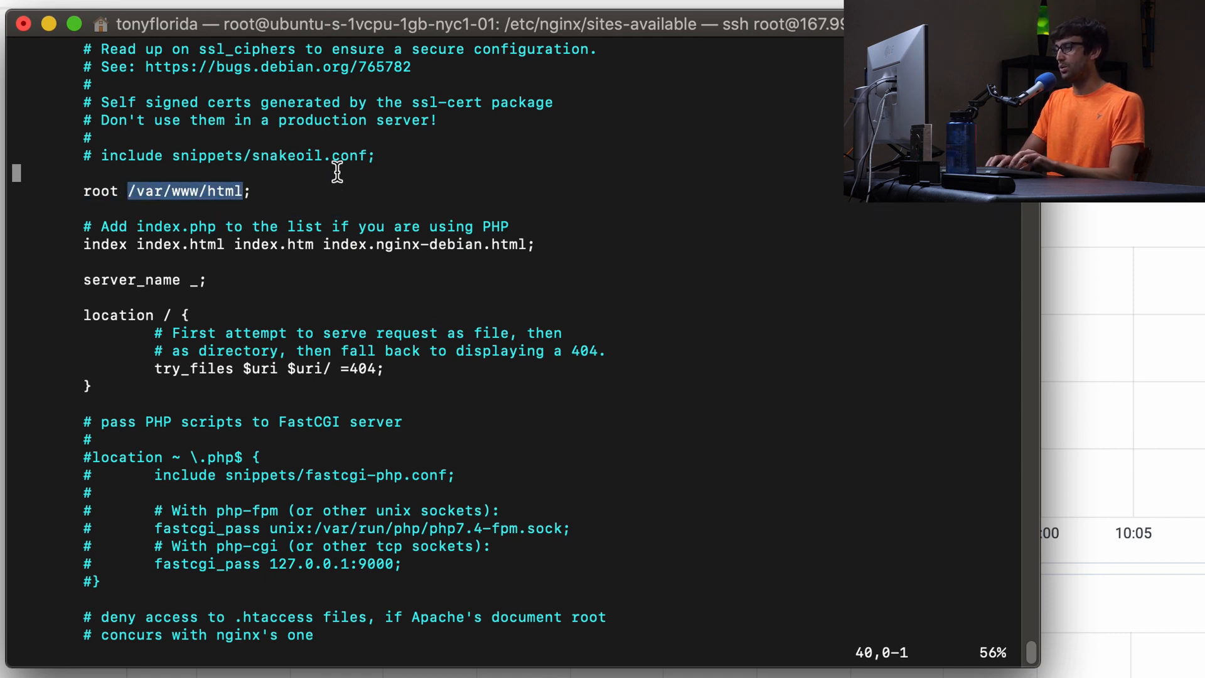
type(":q")
type("v")
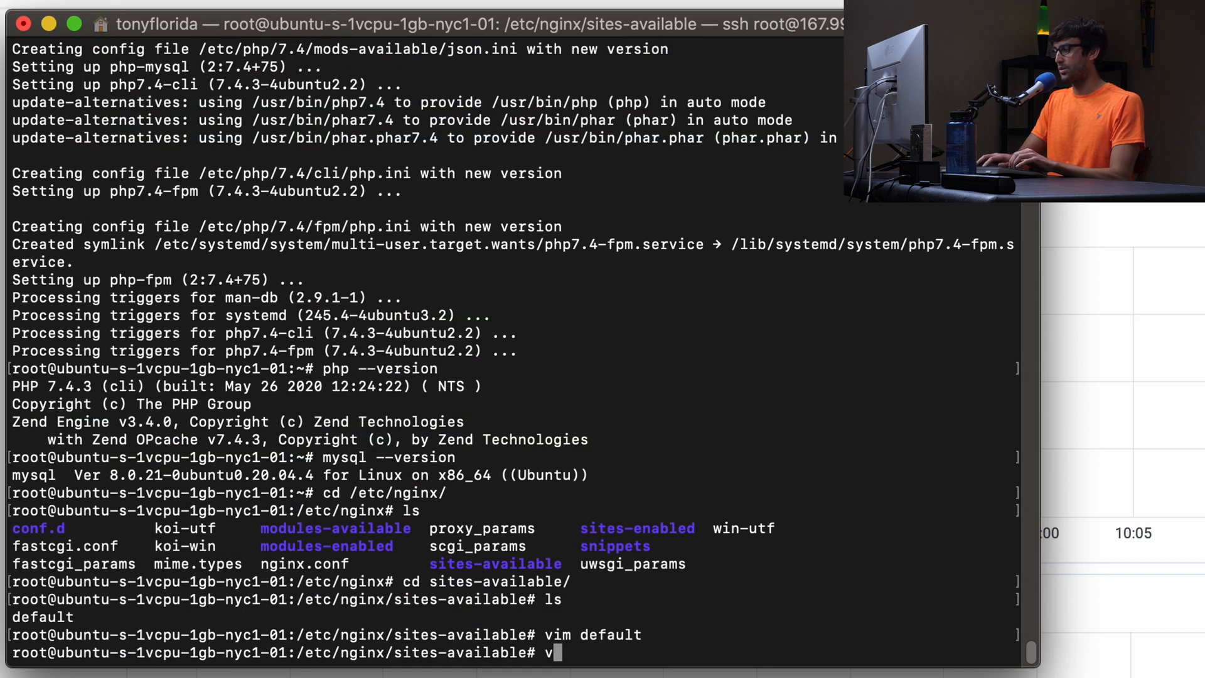
Change the index page heading in /var/www/html to 'Hello World!' in vim
type("cd /var/www/")
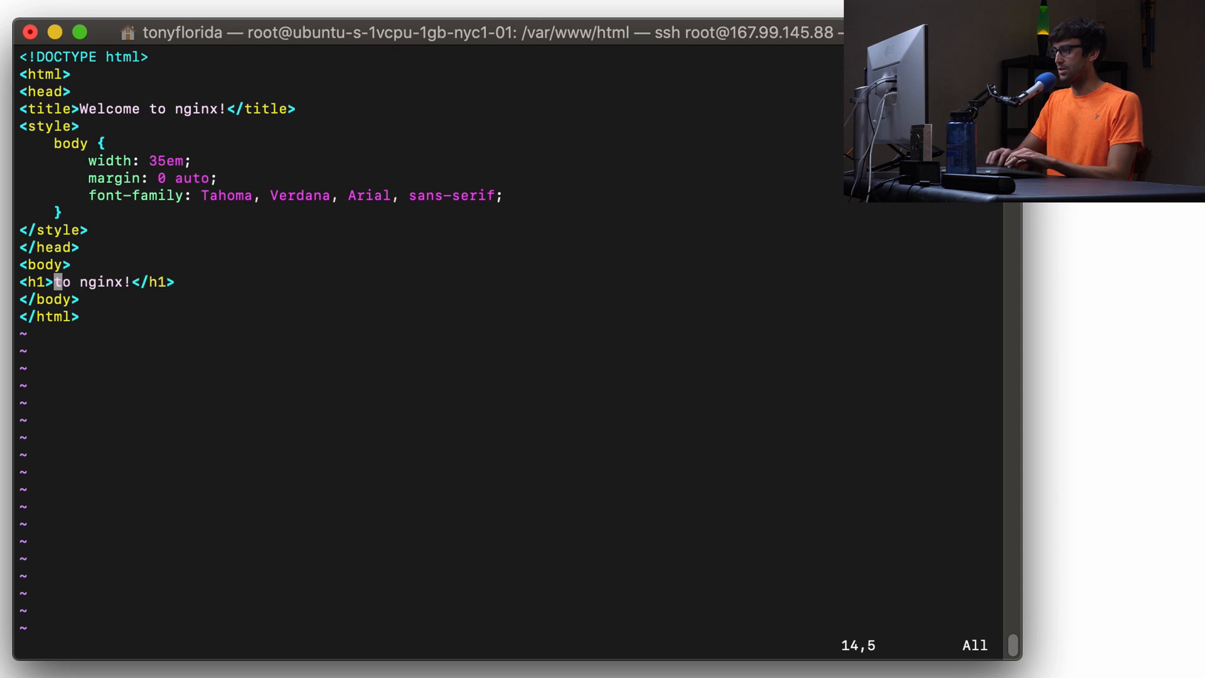
type("Hell")
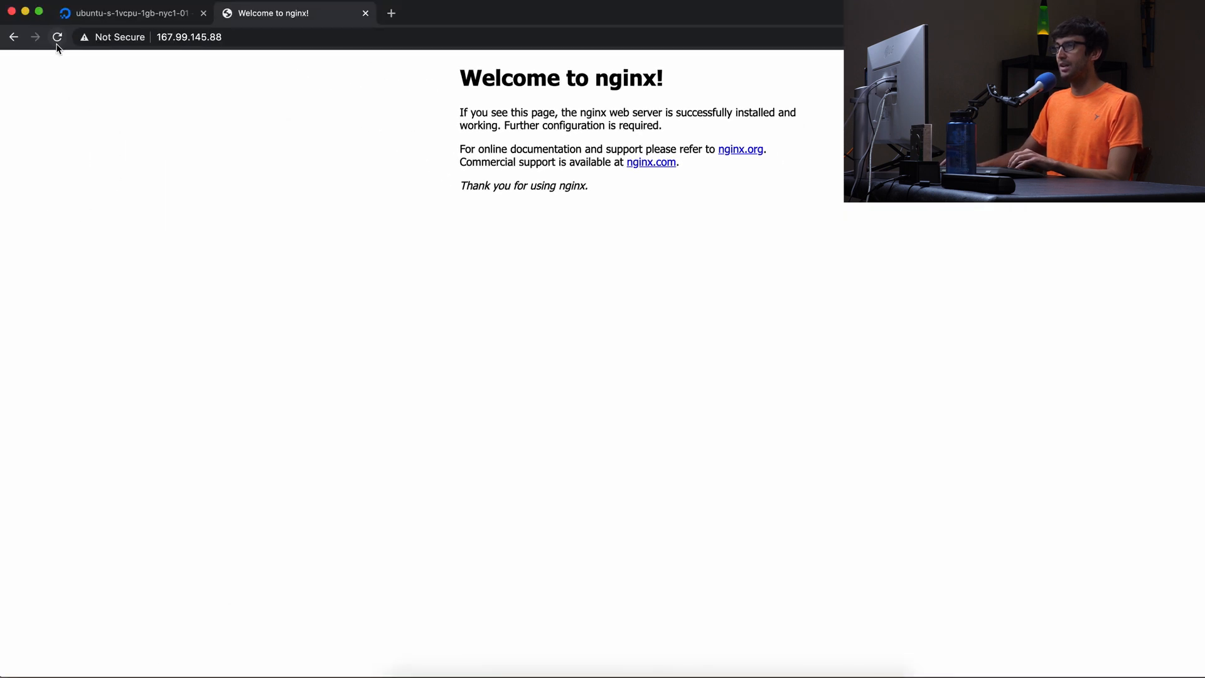
Reload 167.99.145.88 in Chrome to show the 'Hello World!' heading
left_click(57, 37)
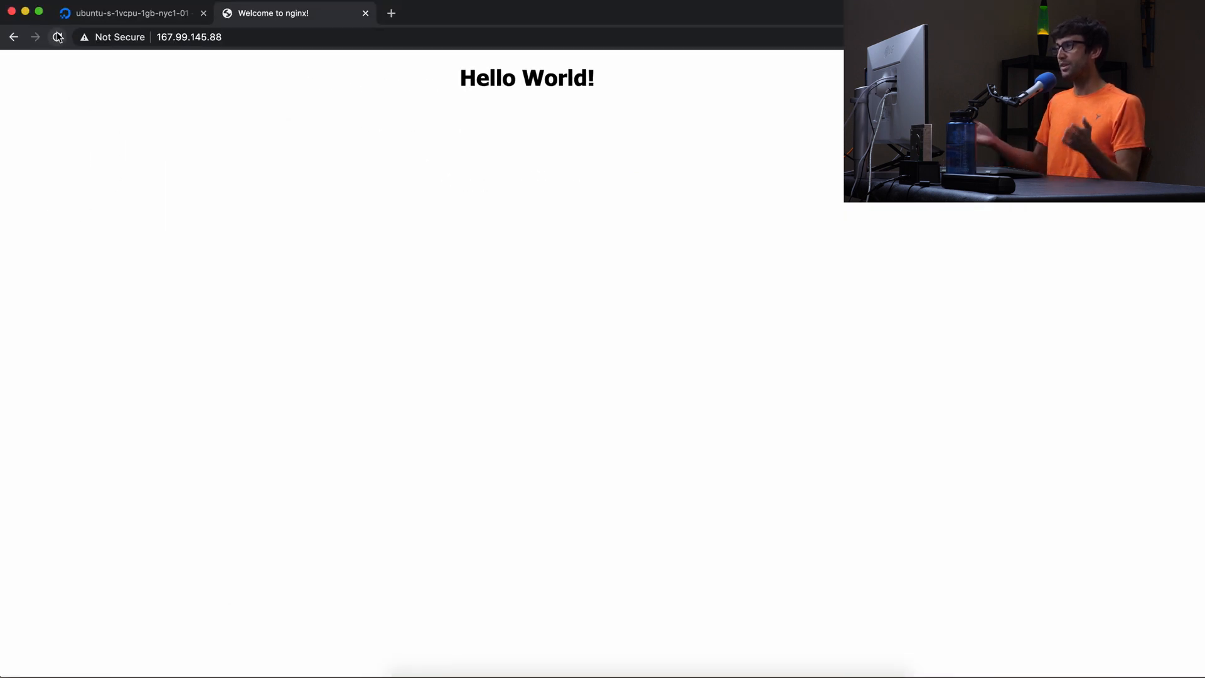